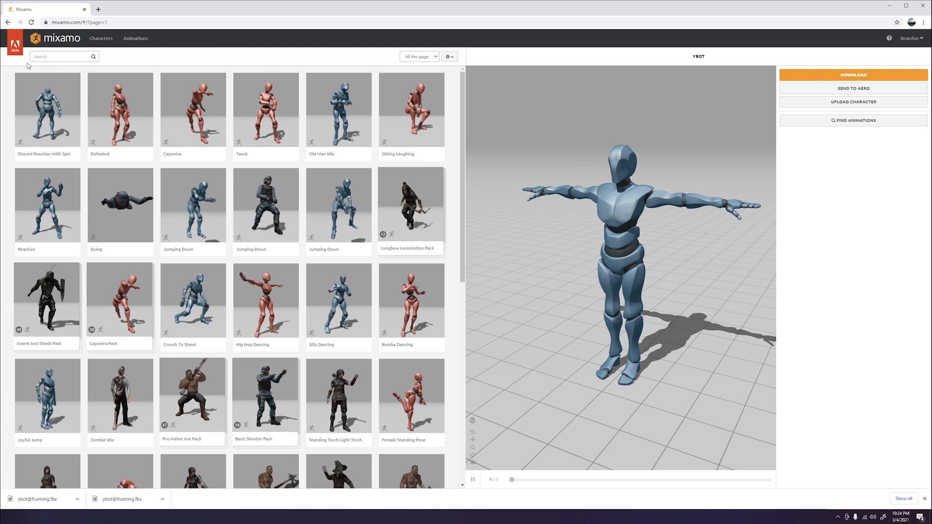
Search Mixamo for 'running' and preview the Running animation on Y Bot.
left_click(58, 57)
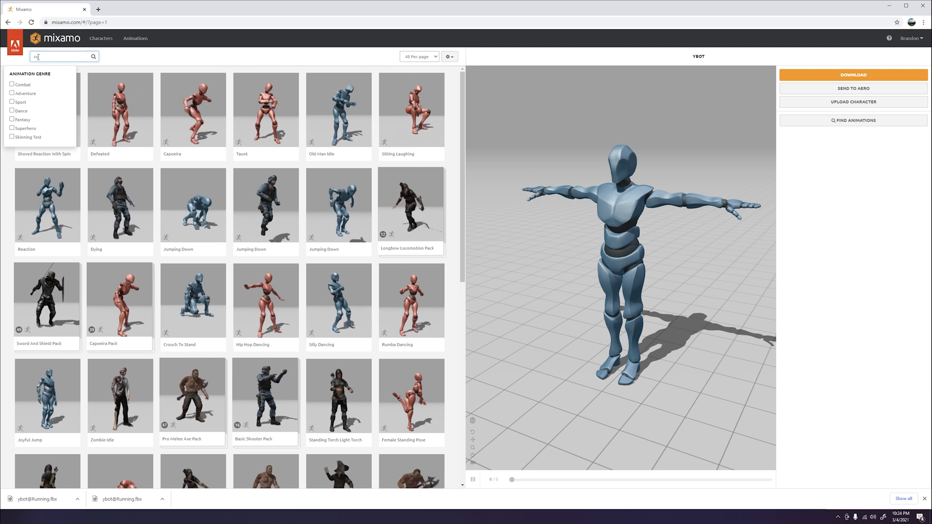
type("running")
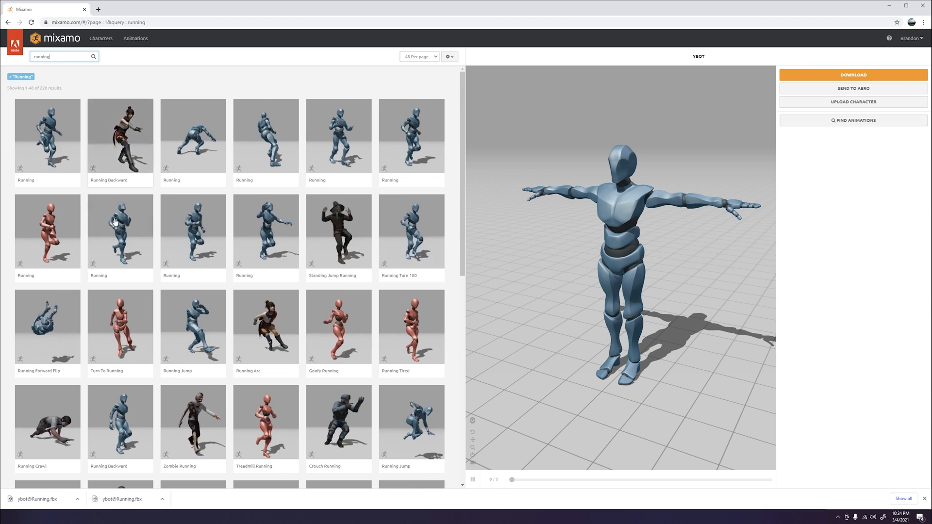
left_click(47, 137)
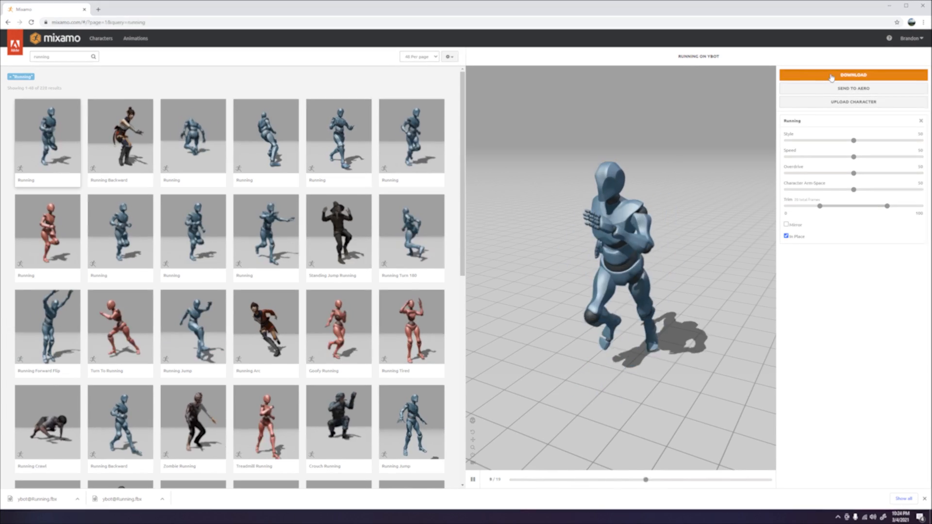
Download the Running animation in FBX for Unity (.fbx) format.
left_click(854, 74)
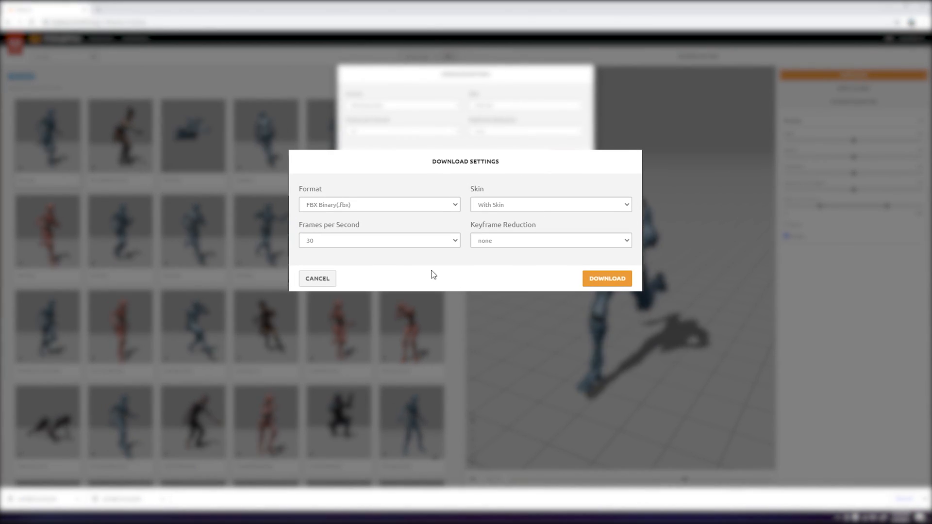
left_click(379, 205)
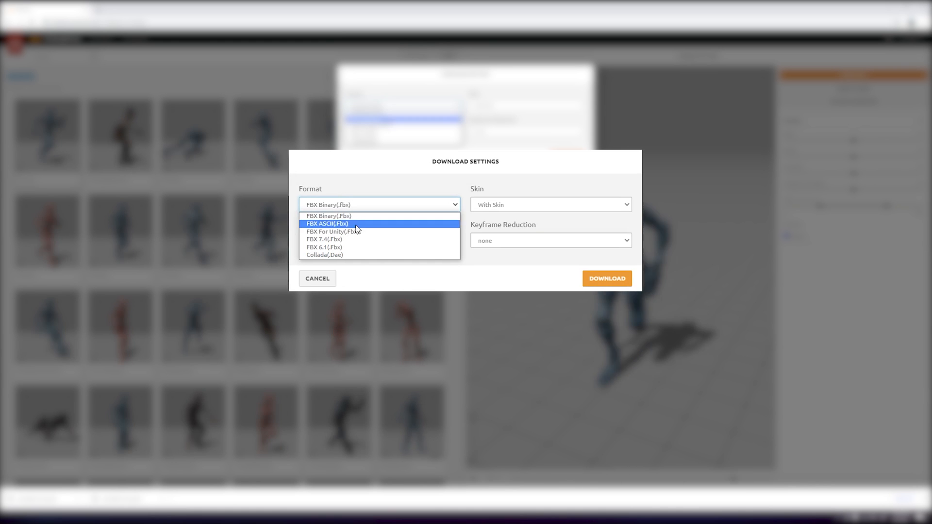
left_click(333, 231)
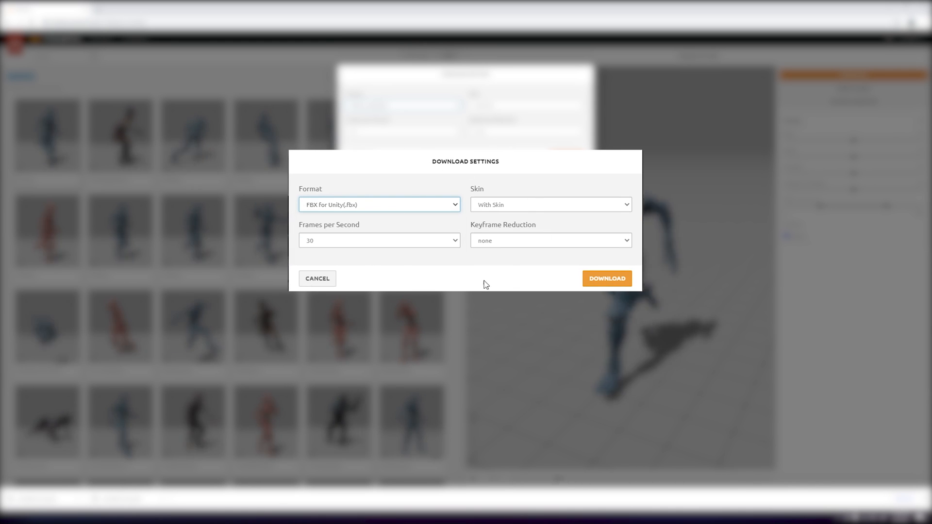
left_click(607, 278)
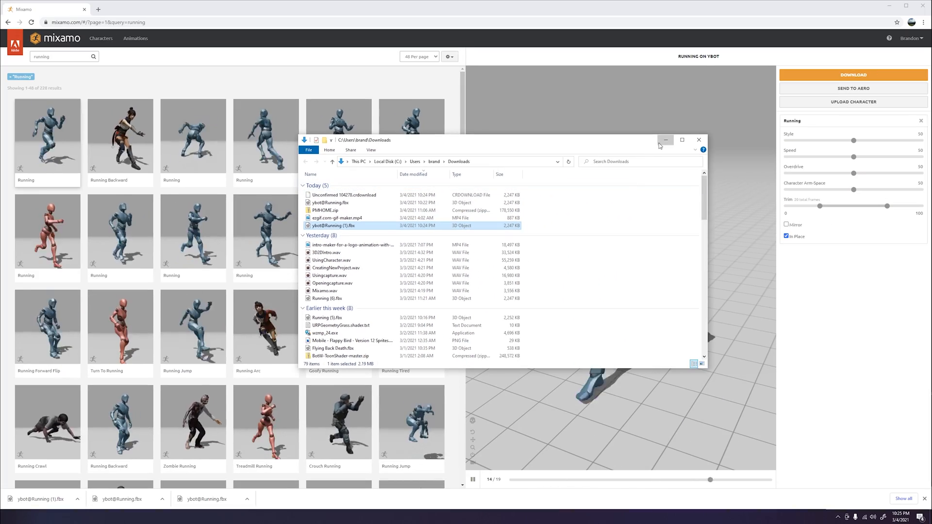
Minimize File Explorer after locating ybot@Running (1).fbx in Downloads.
left_click(665, 139)
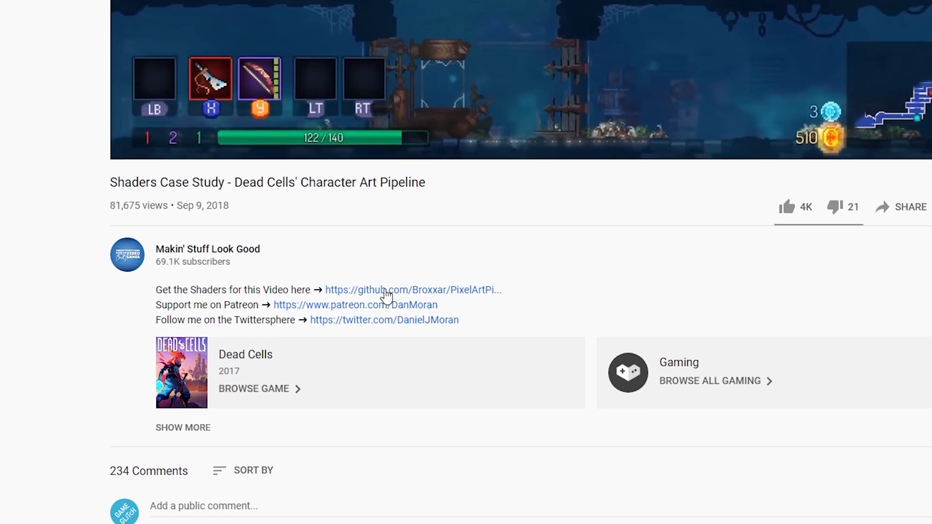
Open github.com/Broxxar/PixelArtPipeline from the Dead Cells video description.
left_click(388, 290)
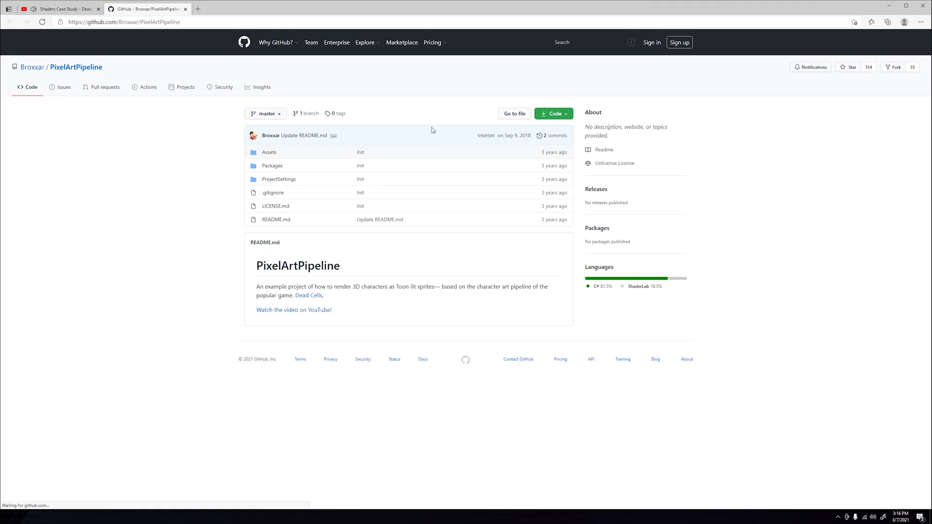
left_click(554, 113)
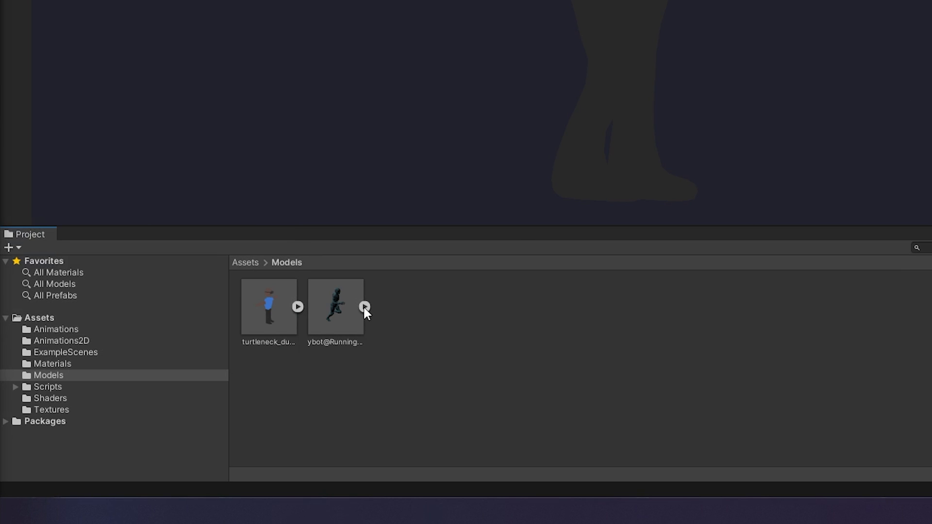
Set ybot@Running's rig Animation Type to Legacy and apply it.
left_click(365, 307)
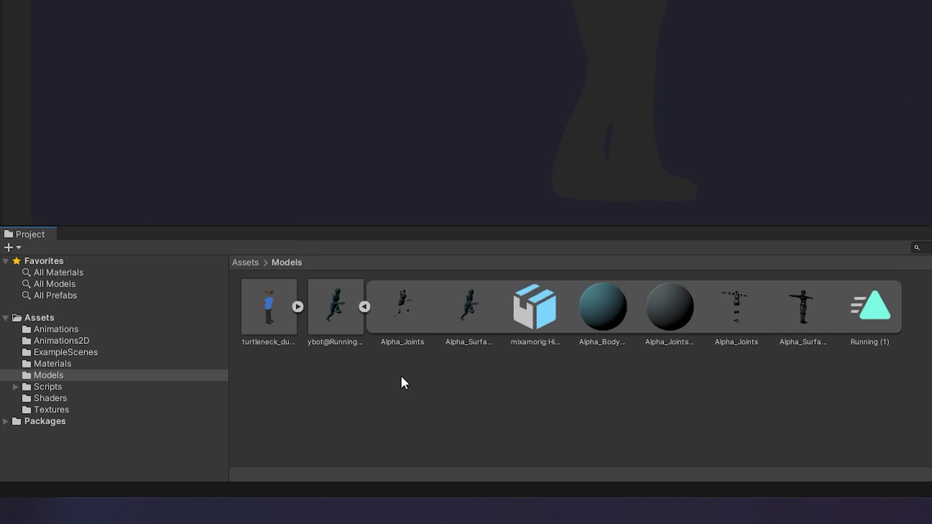
mouse_move(424, 422)
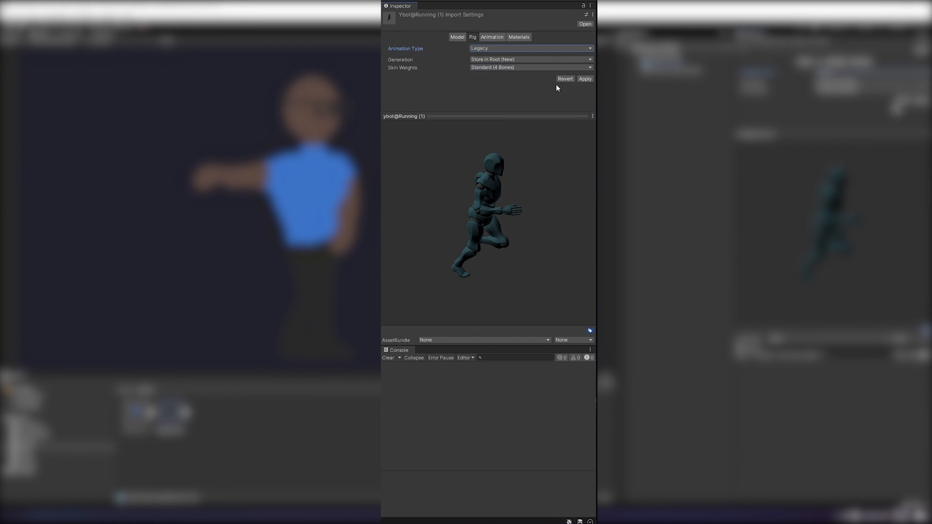
left_click(585, 78)
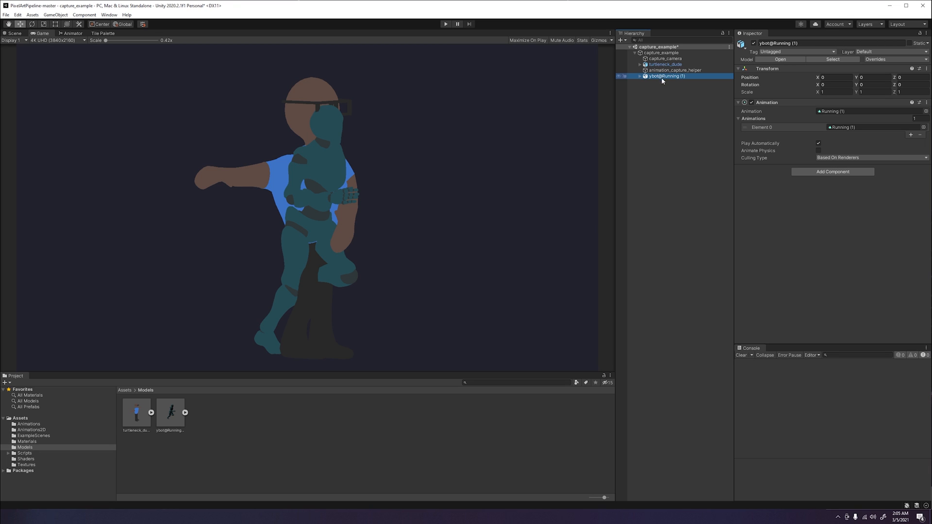
Check ybot@Running (1)'s Animation component and deactivate turtleneck_dude.
left_click(665, 64)
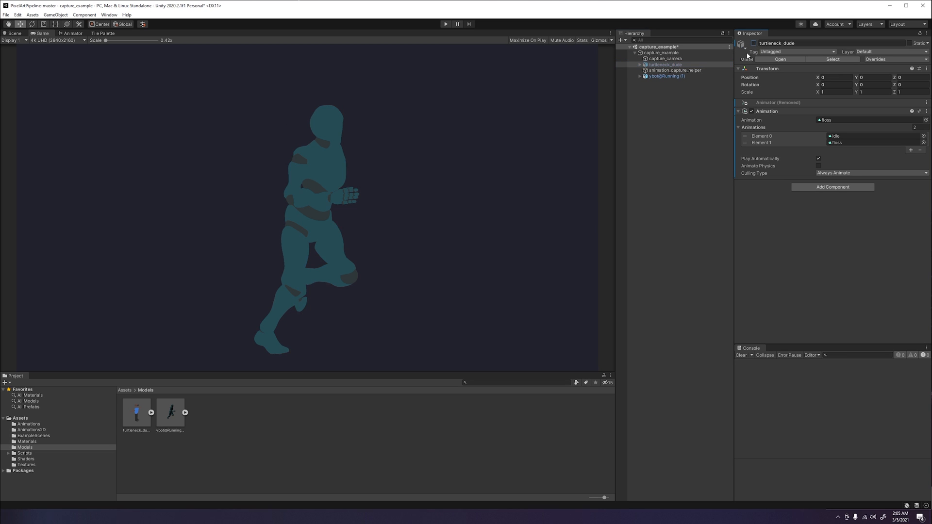
mouse_move(696, 103)
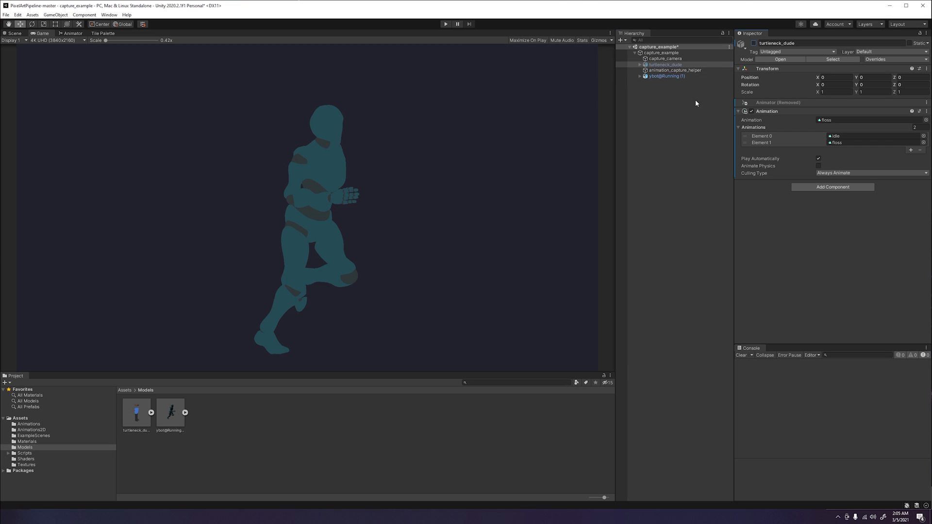
mouse_move(708, 98)
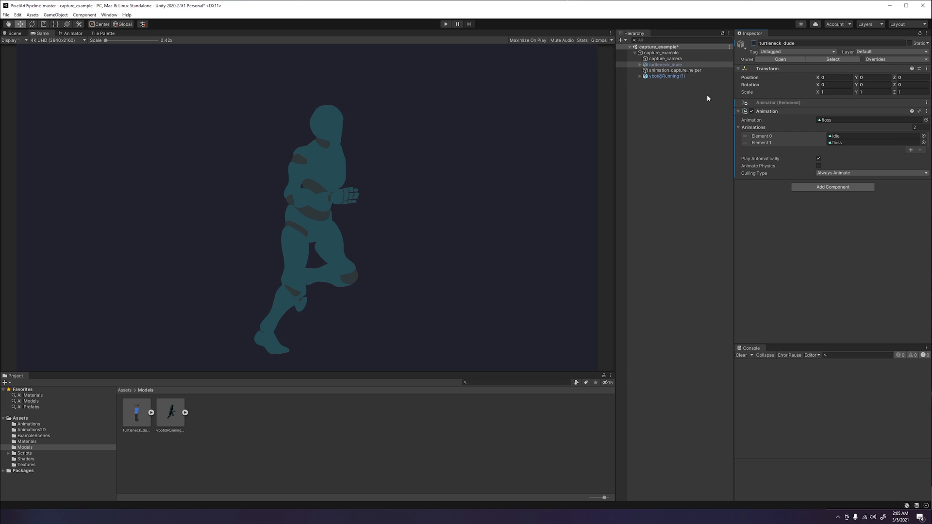
mouse_move(707, 97)
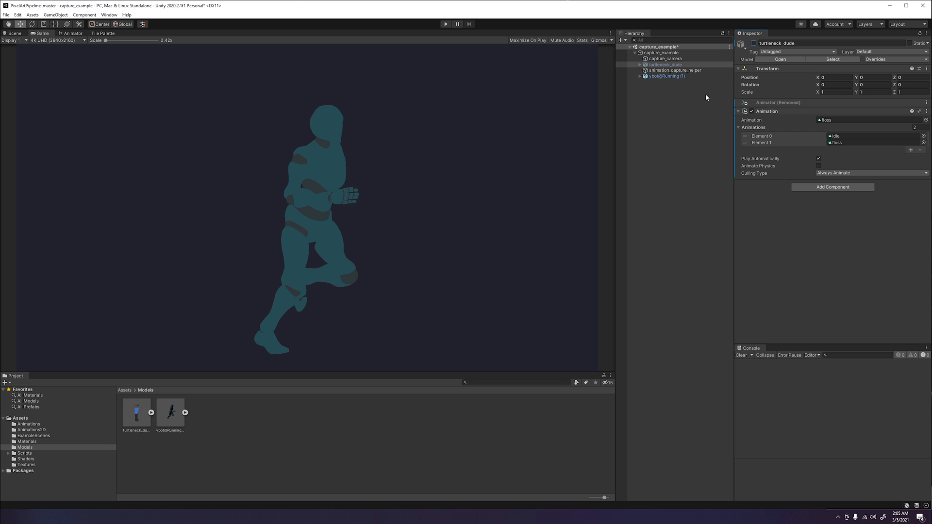
left_click(675, 70)
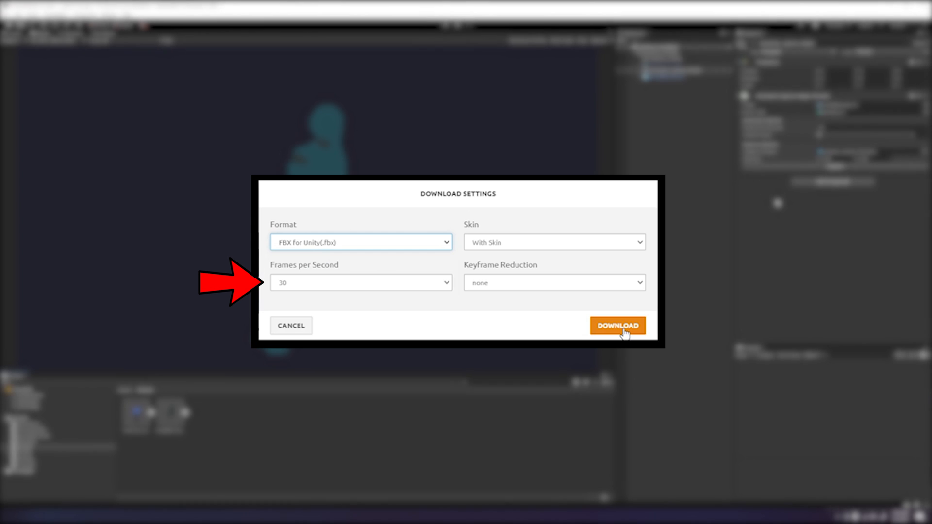
Capture the run cycle with animation_capture_helper, saving Assets/Textures/Mixamo.png.
left_click(617, 325)
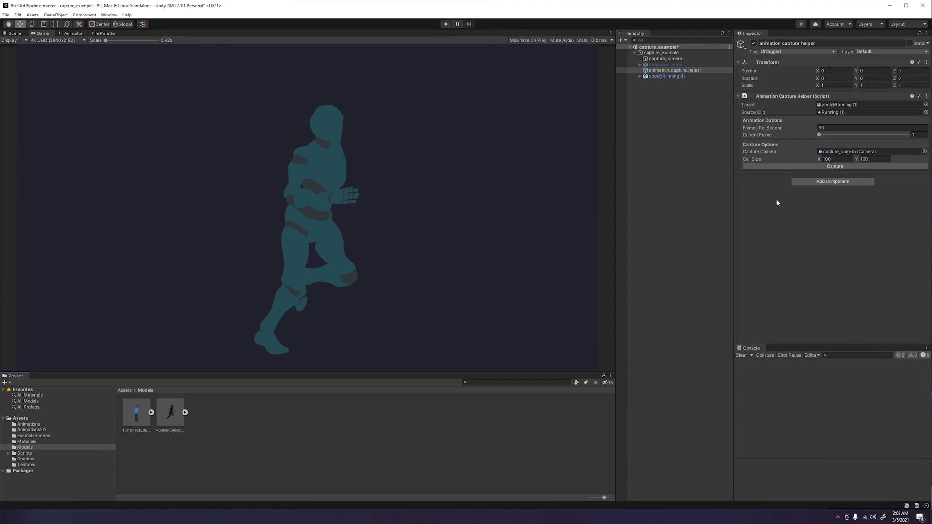
mouse_move(88, 409)
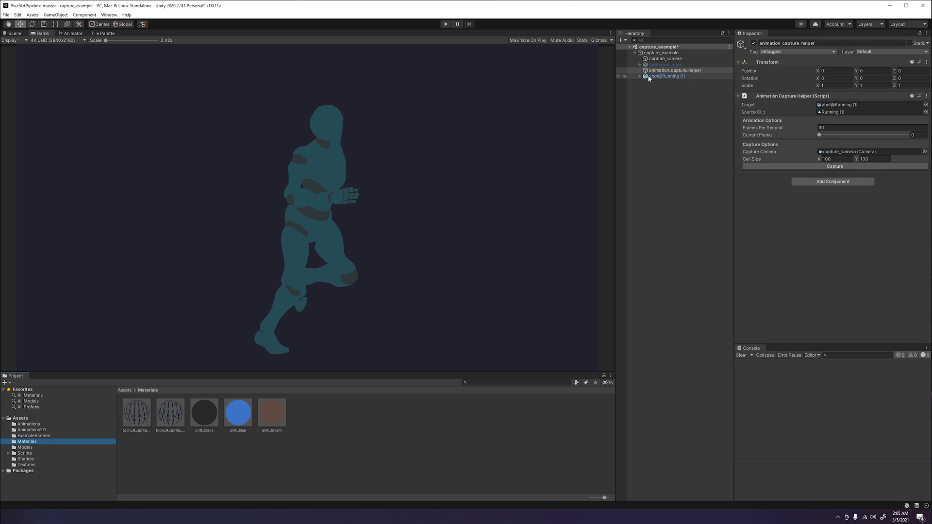
left_click(640, 76)
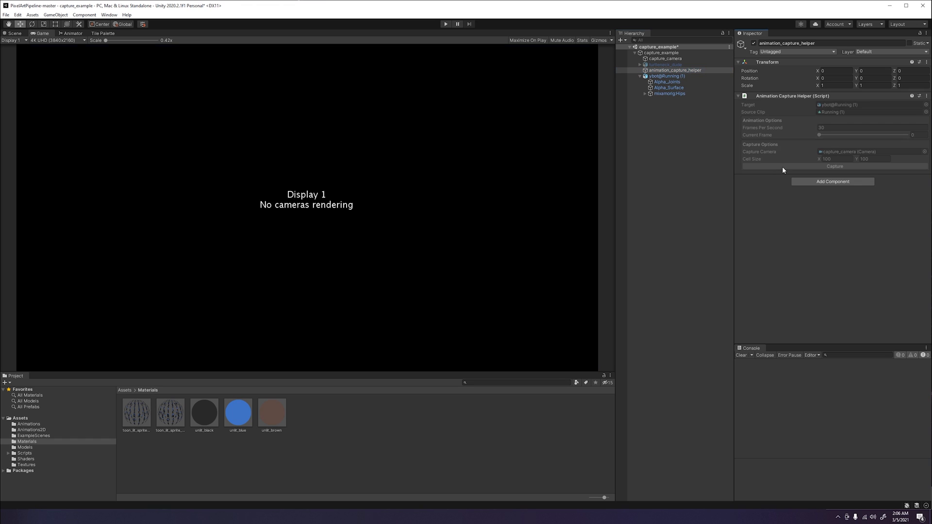
left_click(835, 167)
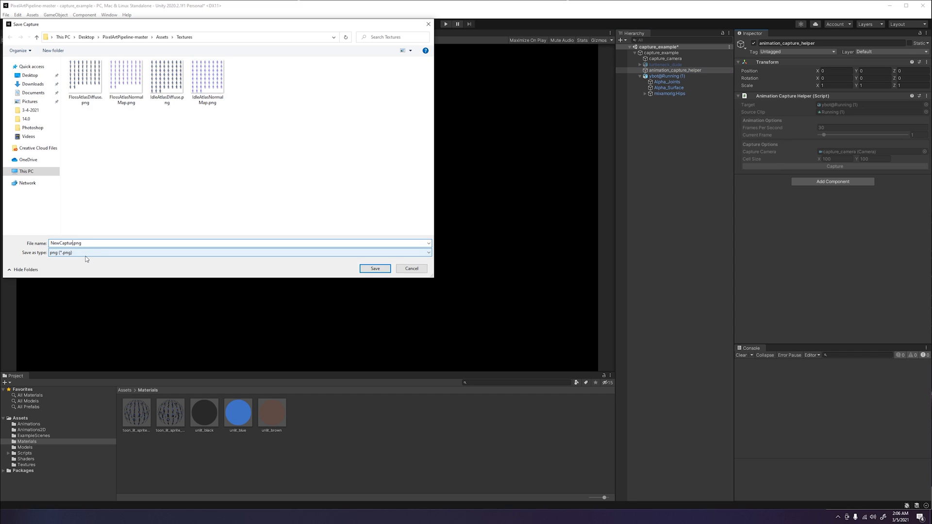
type(".png")
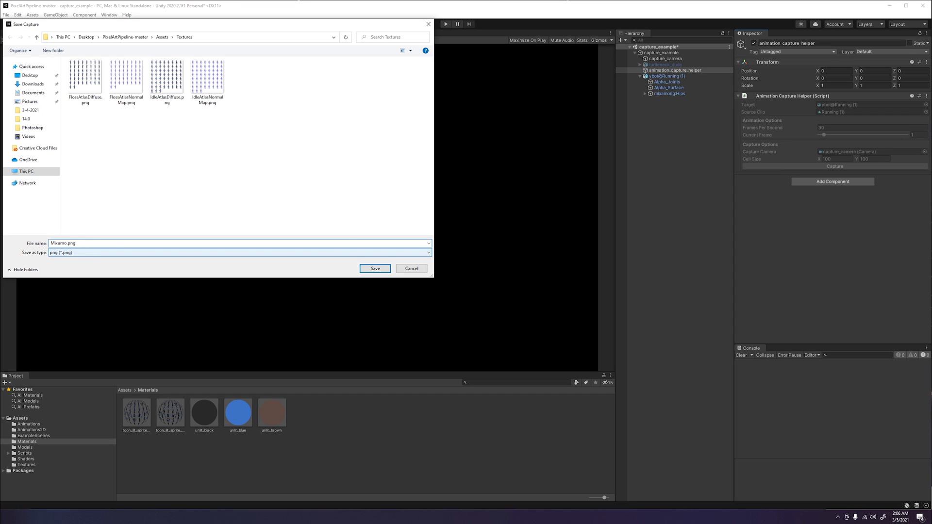
left_click(28, 75)
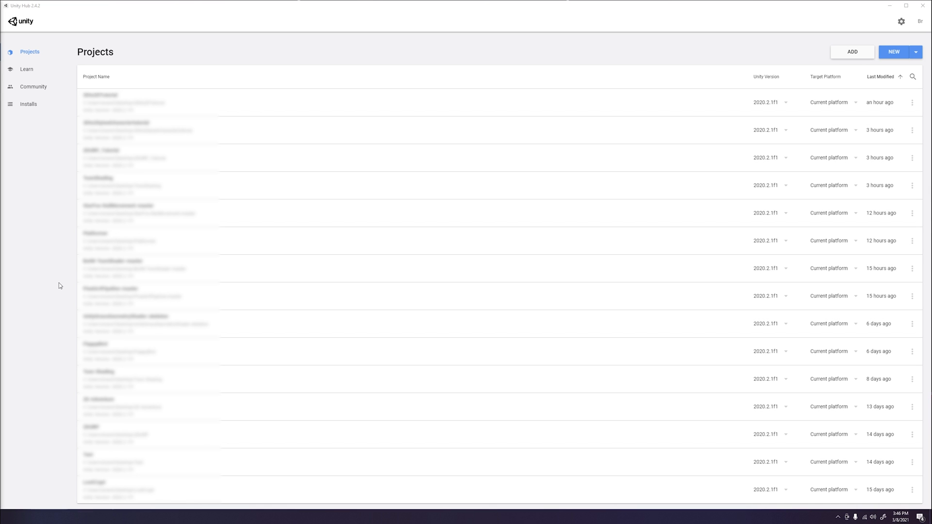
mouse_move(54, 215)
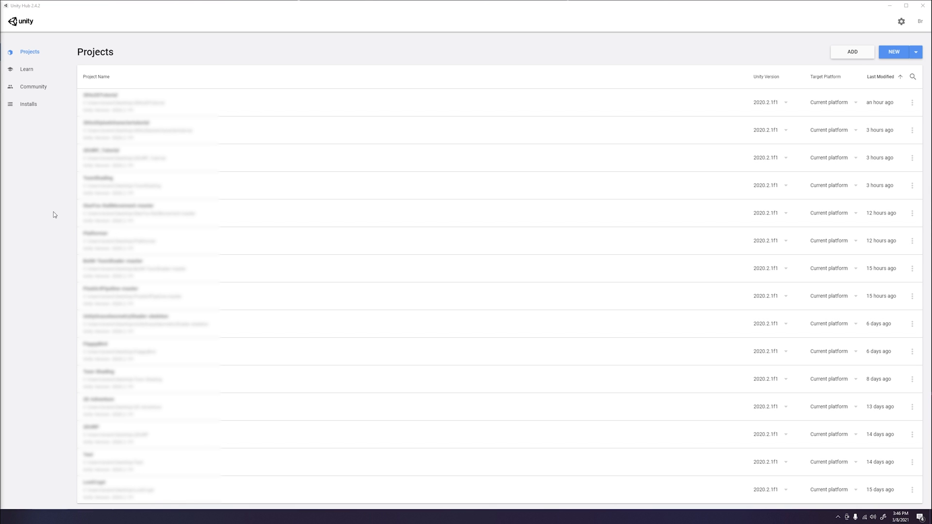
Create a new Unity project using the 2D template.
left_click(29, 103)
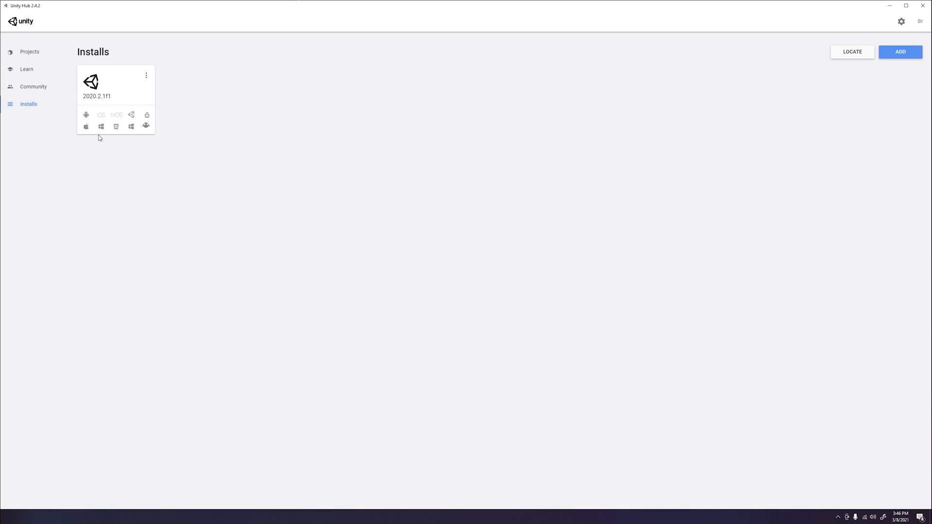
left_click(29, 51)
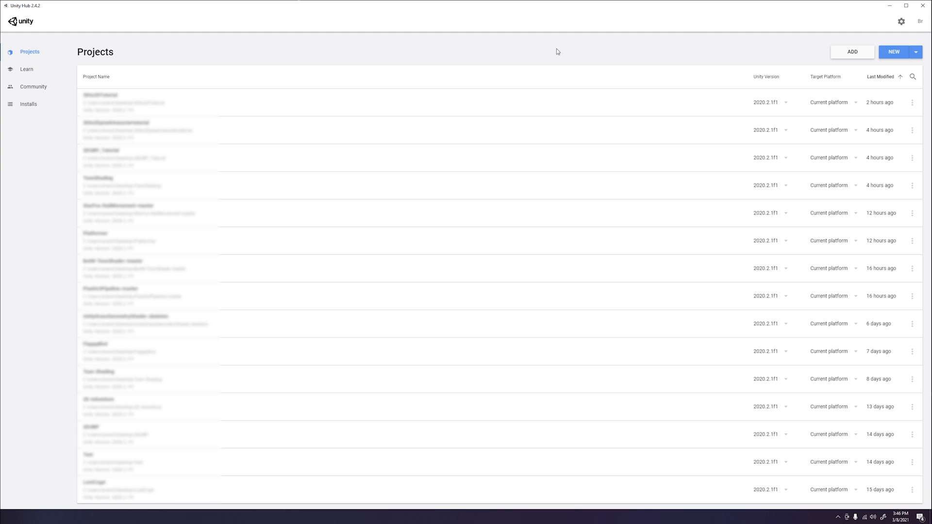
left_click(895, 51)
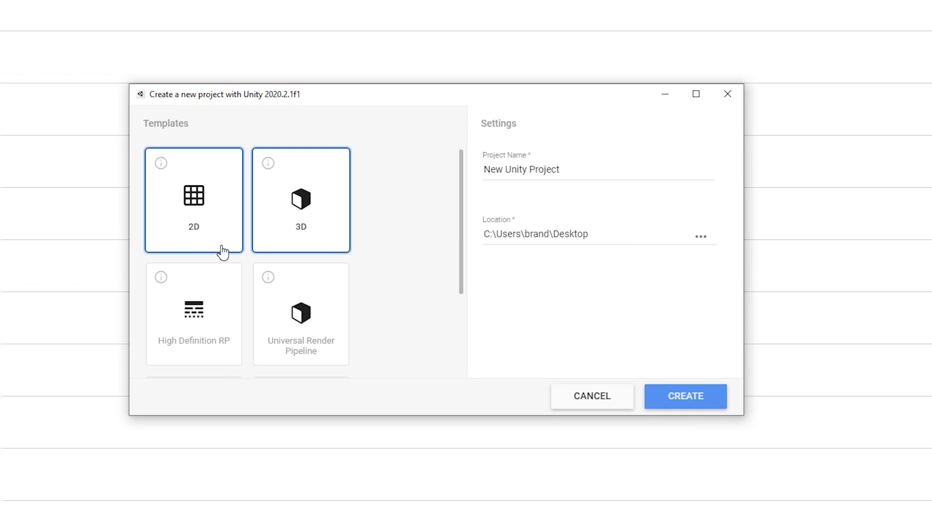
left_click(194, 214)
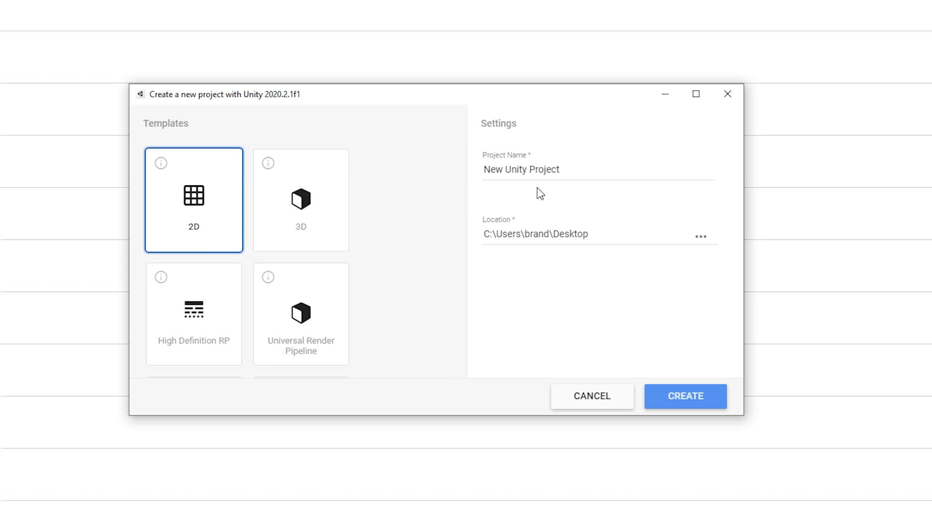
mouse_move(563, 256)
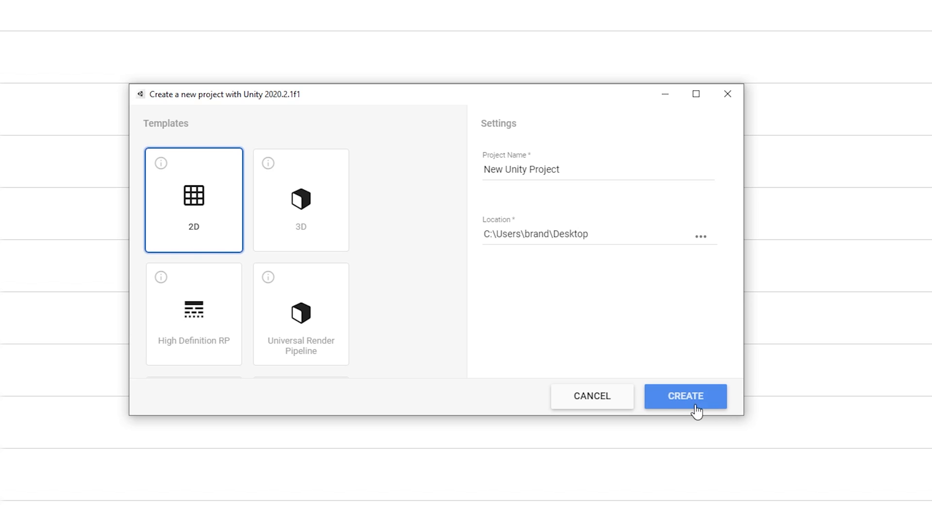
left_click(686, 396)
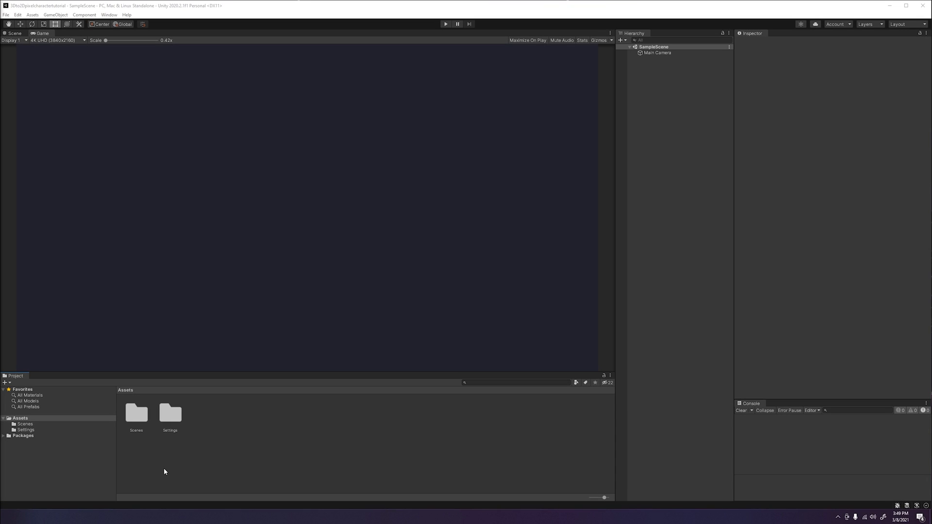
mouse_move(411, 262)
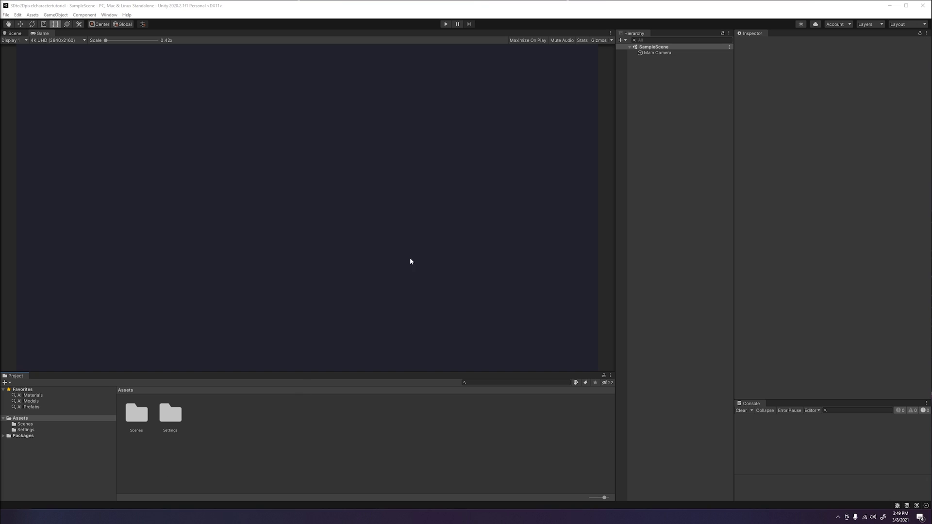
Add a Global Light 2D to SampleScene and create a new Assets folder.
left_click(656, 52)
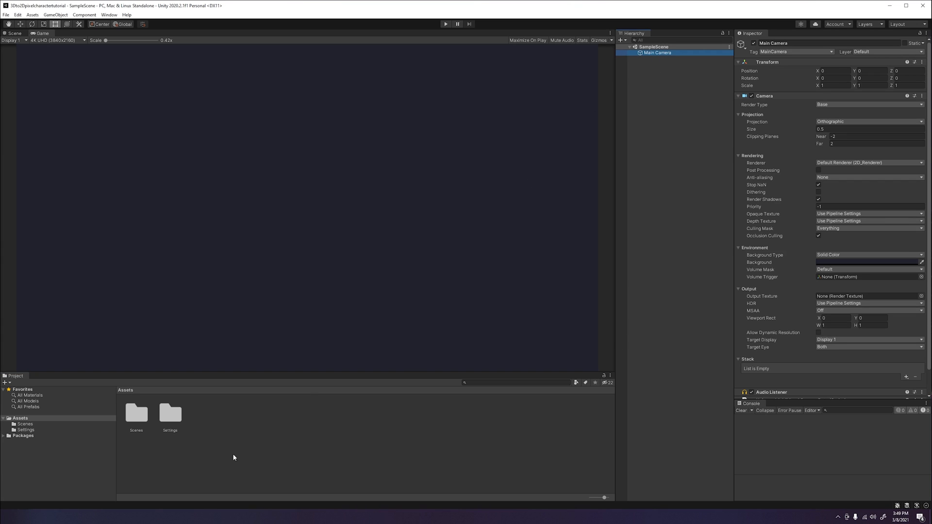
mouse_move(214, 457)
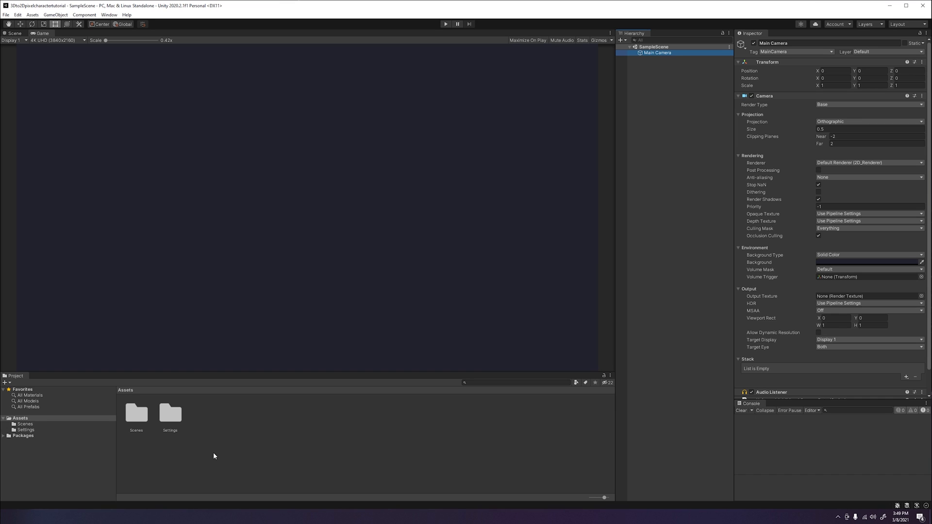
mouse_move(600, 141)
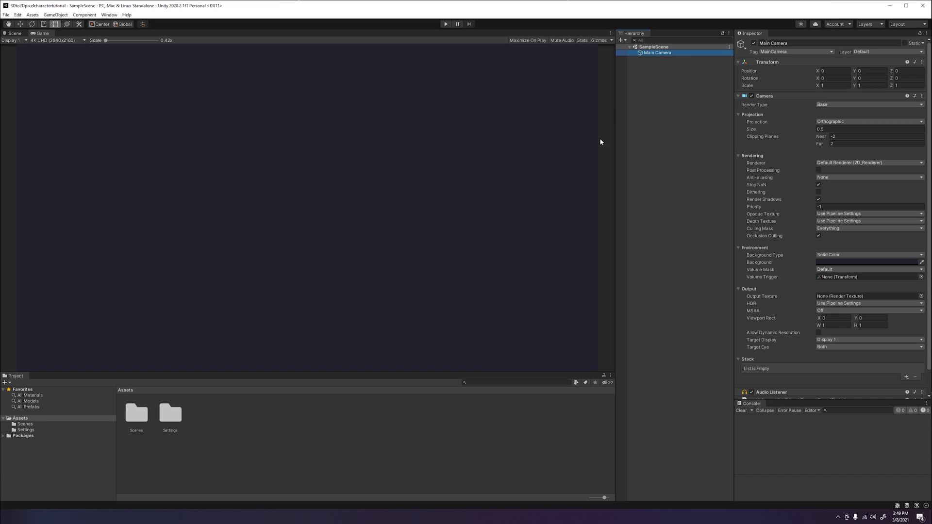
left_click(621, 40)
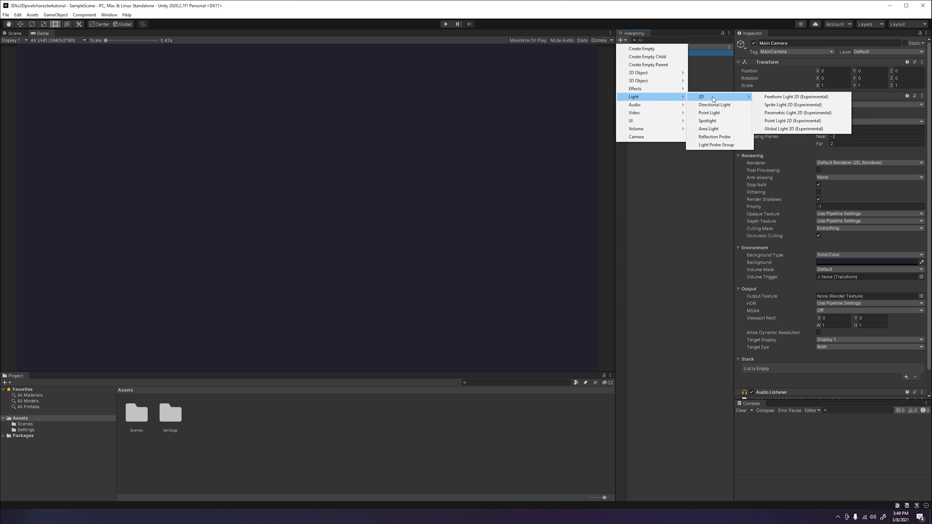
left_click(792, 129)
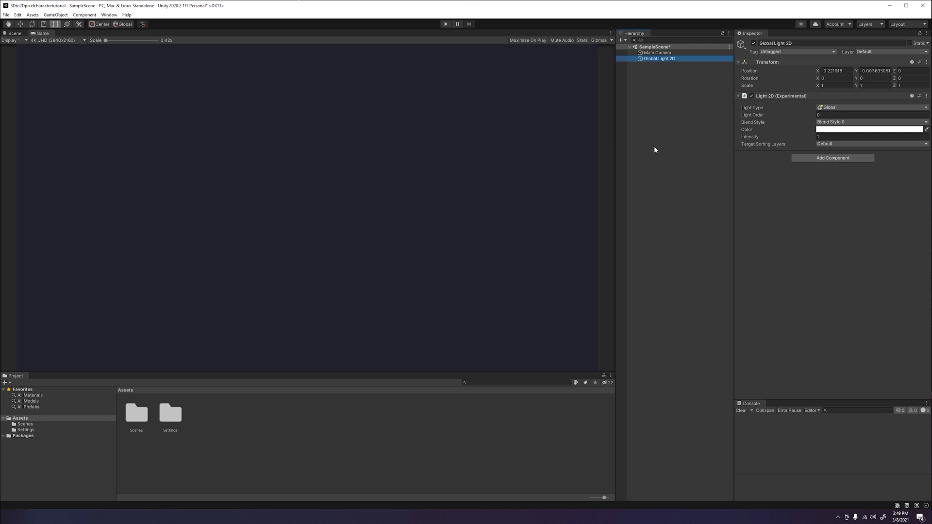
mouse_move(38, 421)
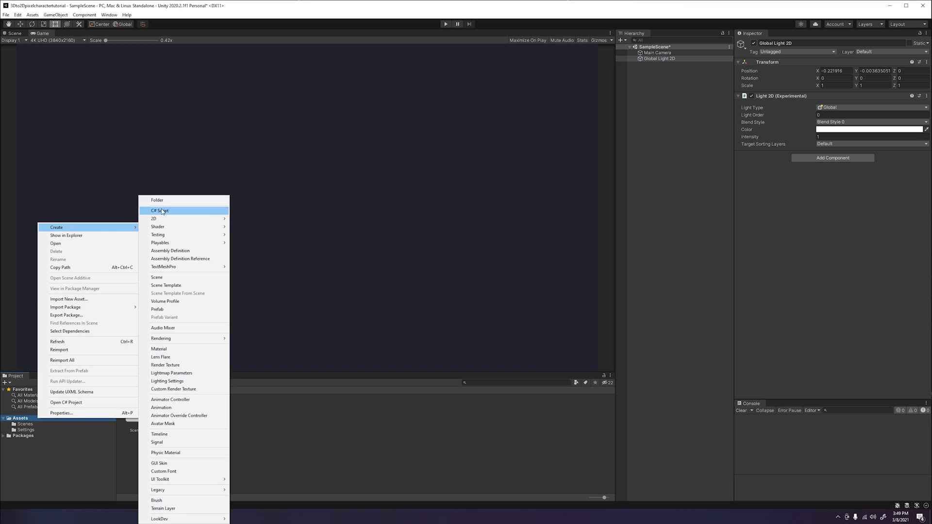
left_click(157, 200)
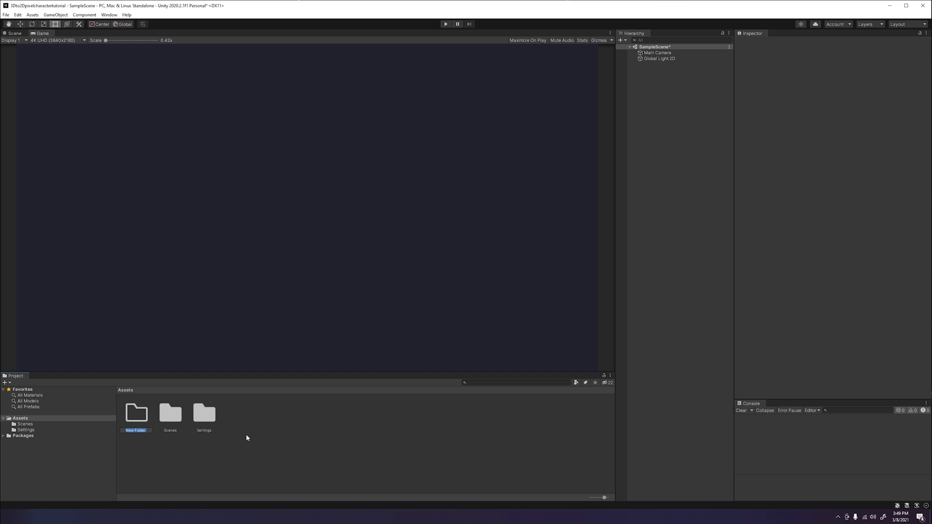
Create Assets folders named Textures, Animation and Materials.
type("Textures")
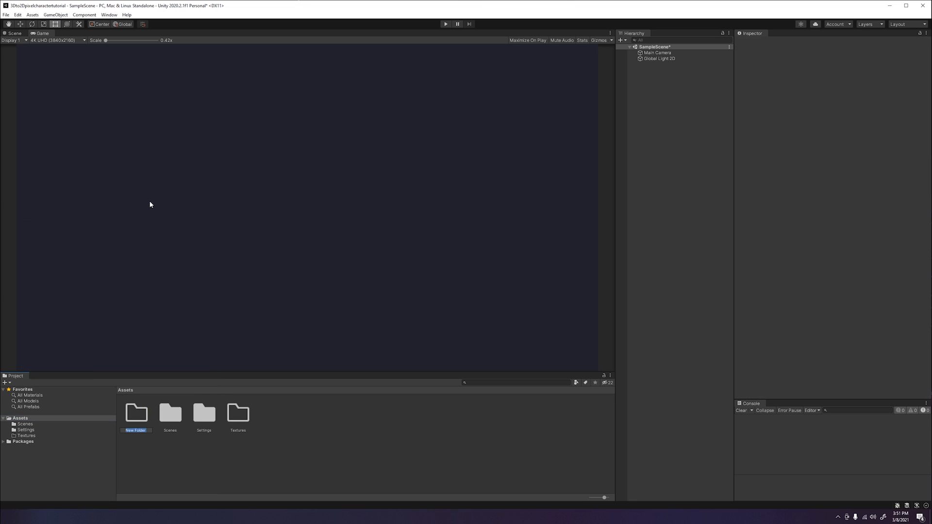
type("Animat")
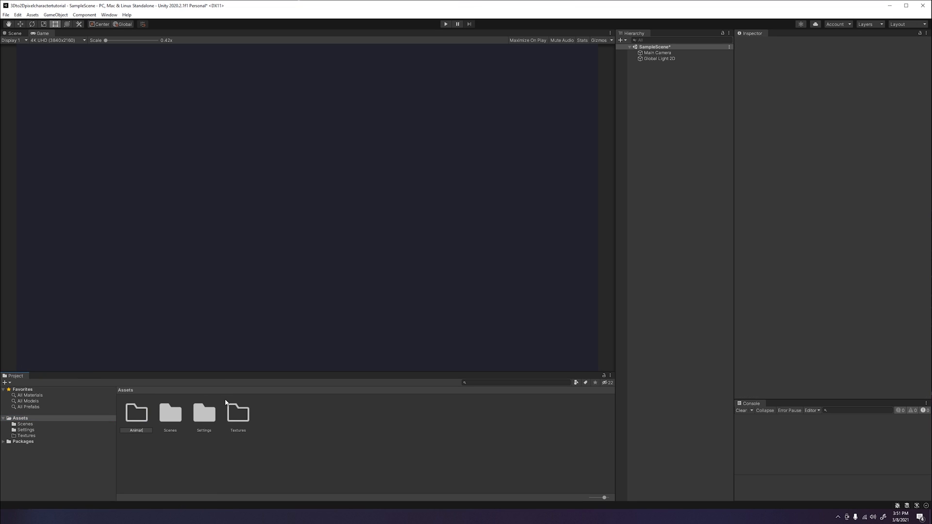
left_click(136, 413)
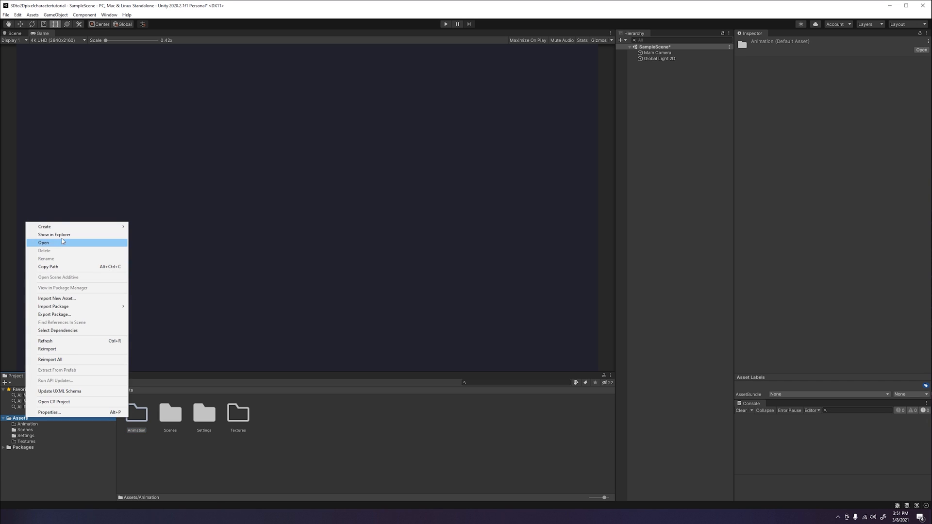
mouse_move(44, 226)
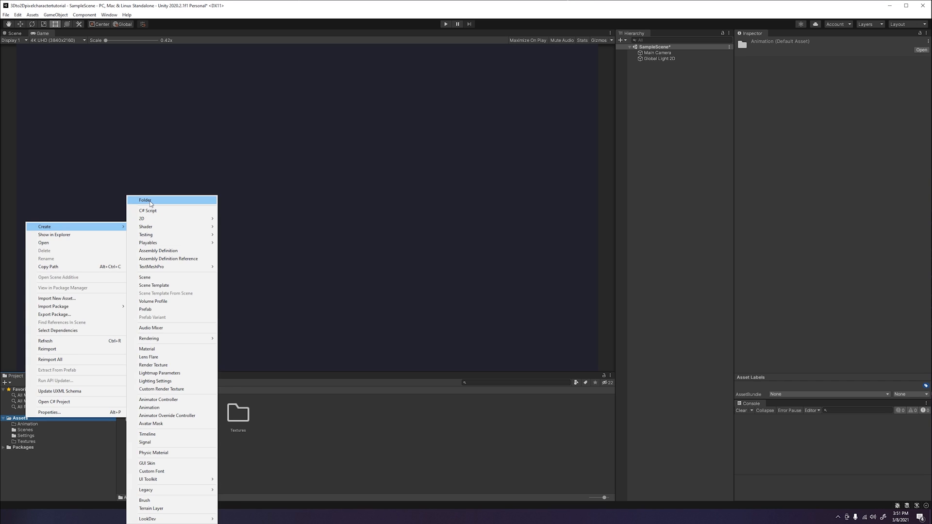
left_click(146, 201)
type("Materials")
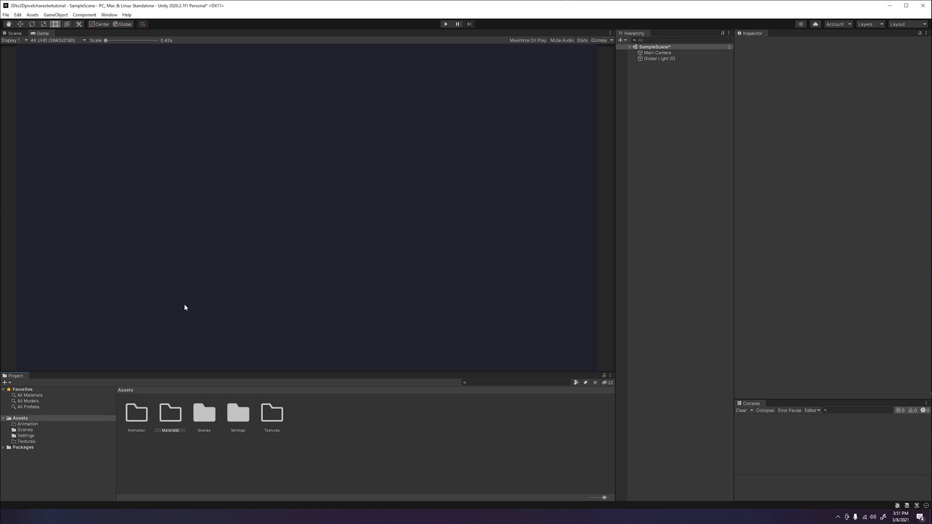
left_click(169, 414)
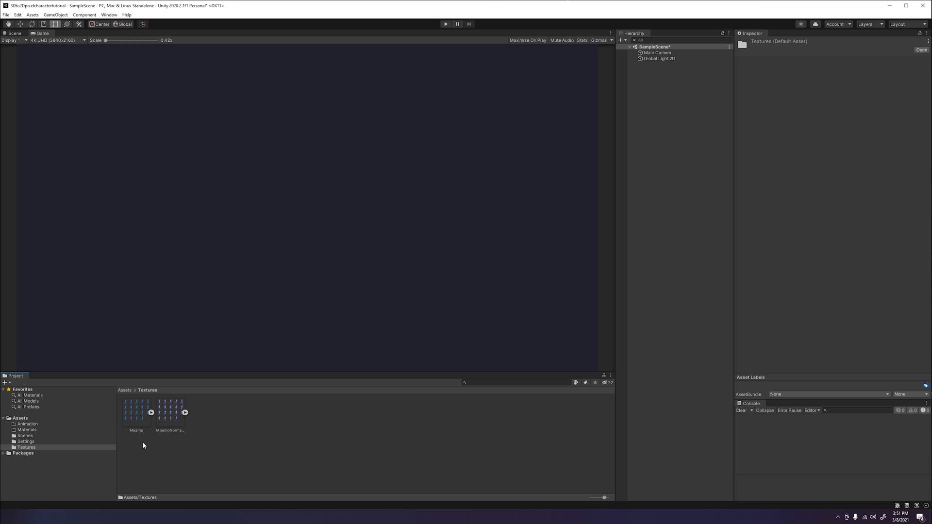
mouse_move(139, 426)
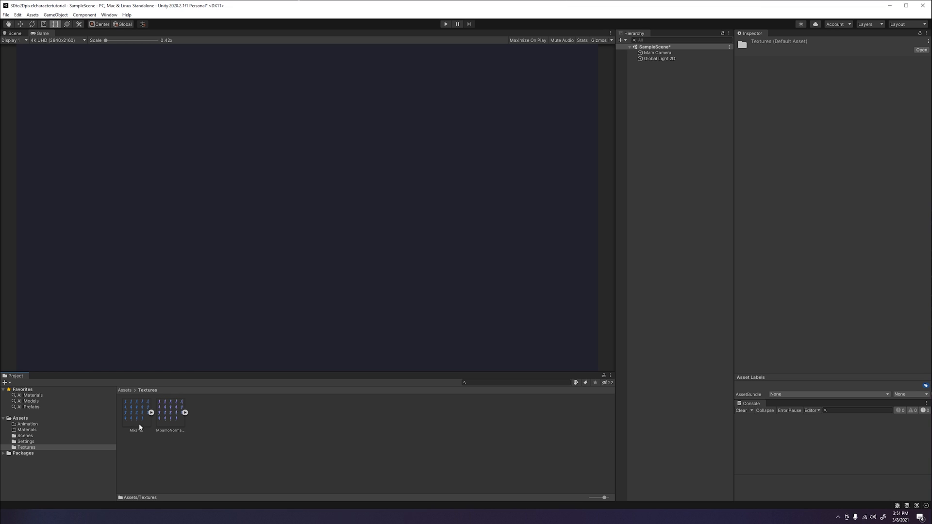
Set the Mixamo texture's Sprite Mode to Multiple and open the Sprite Editor.
left_click(136, 414)
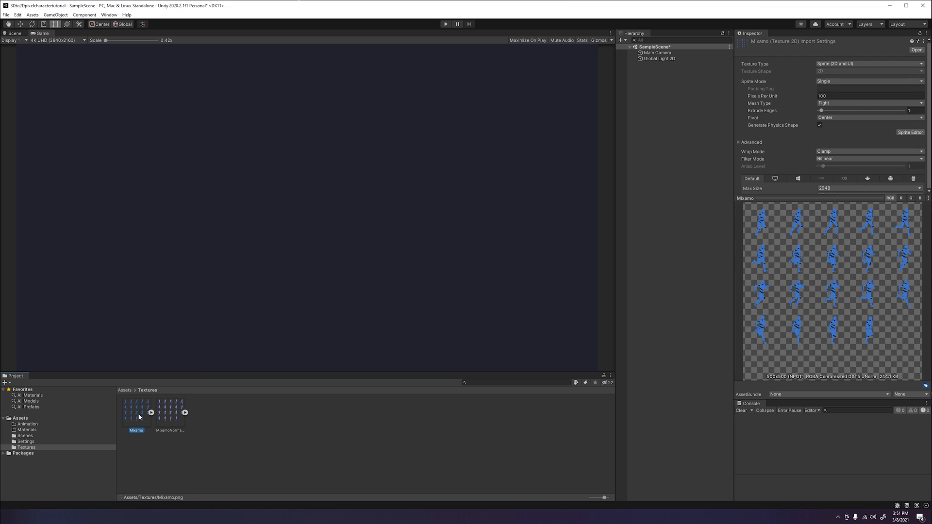
mouse_move(634, 316)
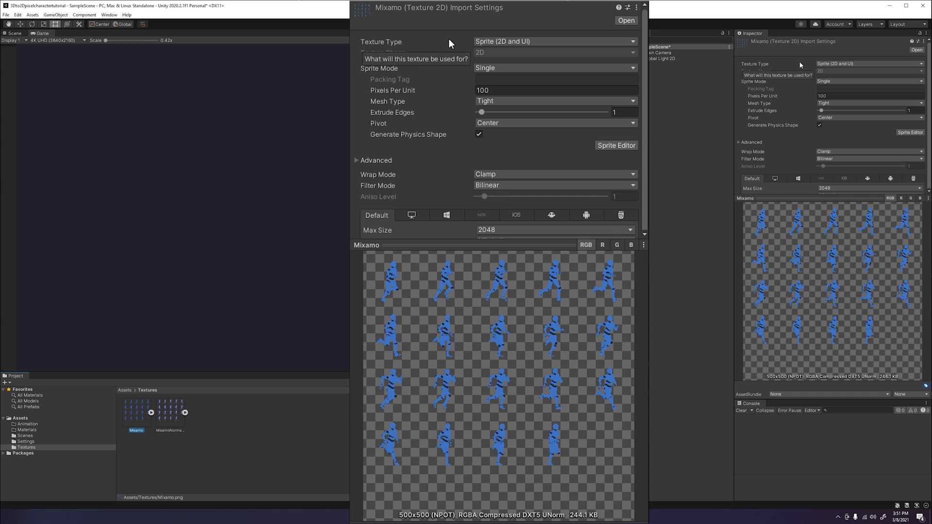
mouse_move(486, 42)
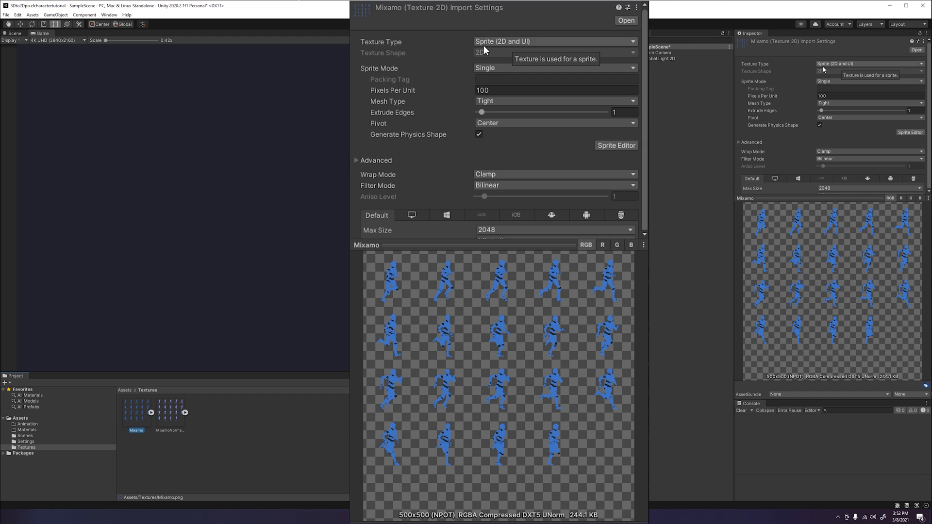
left_click(554, 68)
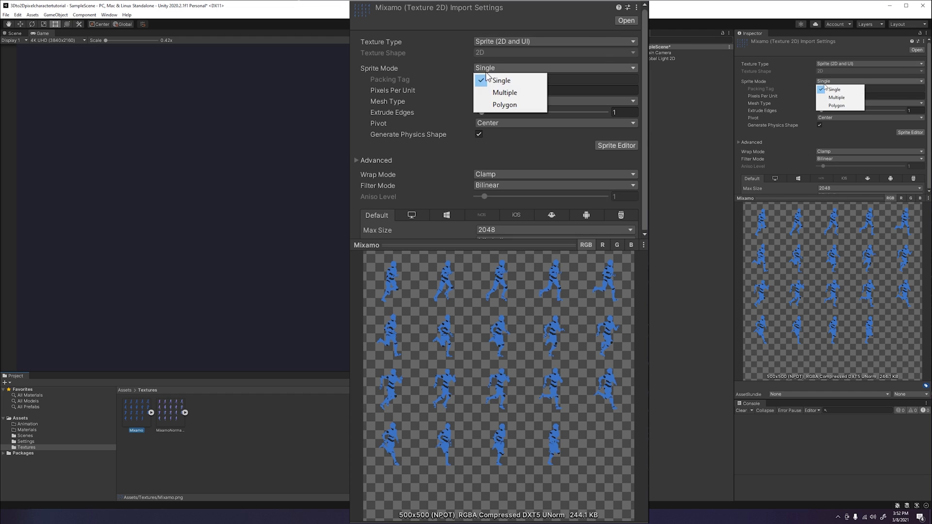
left_click(504, 93)
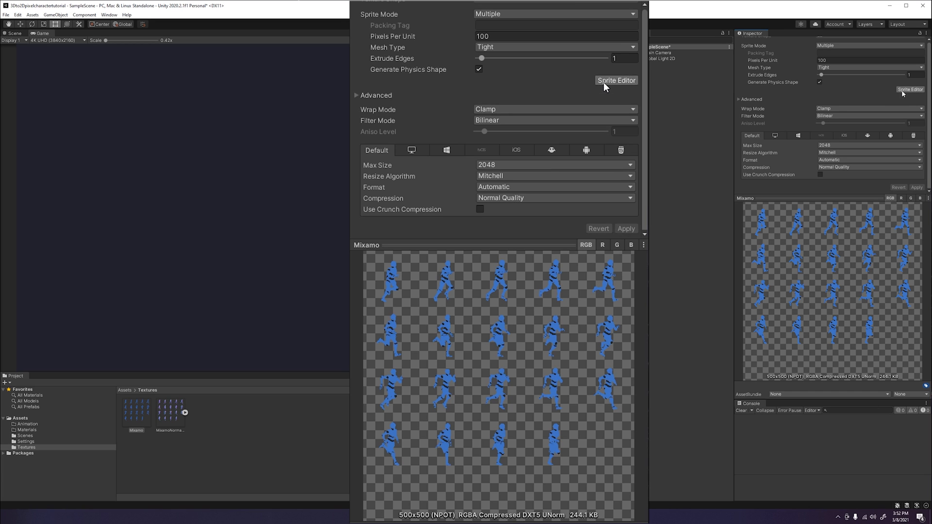
left_click(616, 80)
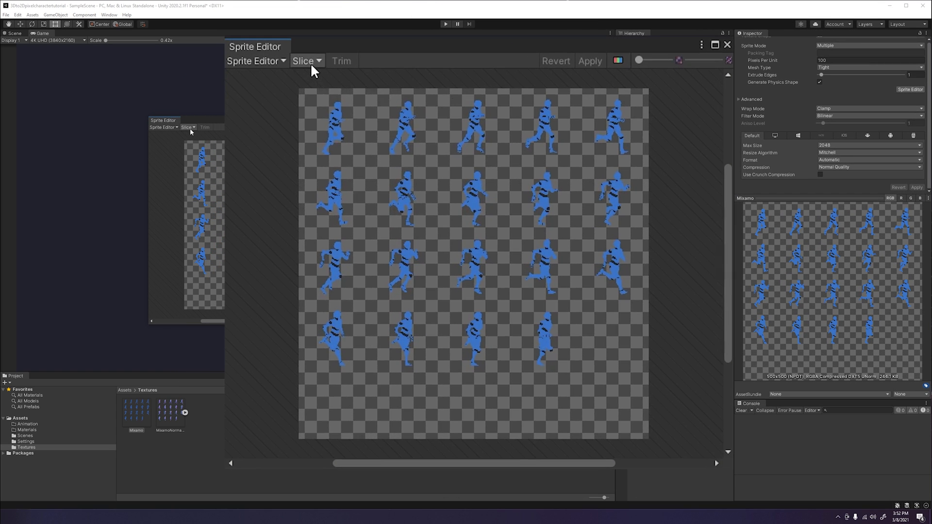
Slice the Mixamo sheet with Grid By Cell Size at 100×100 and apply the slices.
left_click(304, 61)
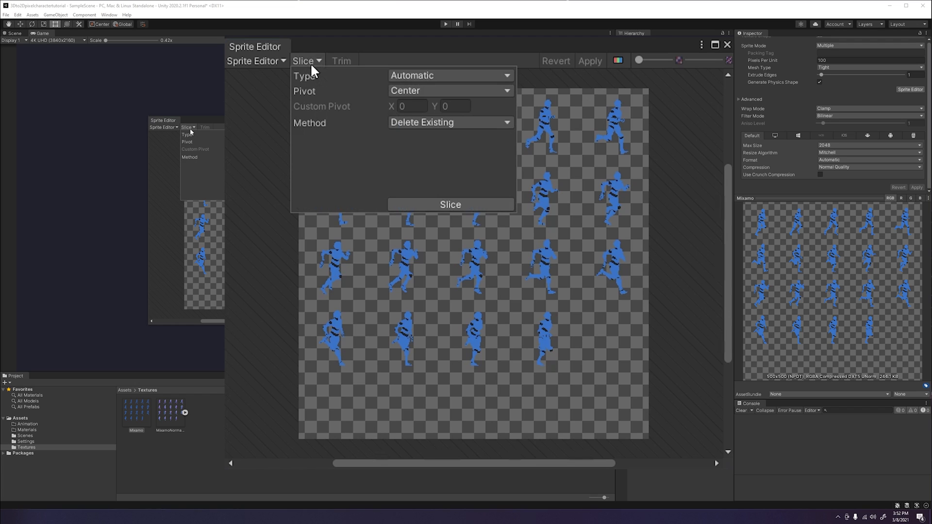
mouse_move(321, 84)
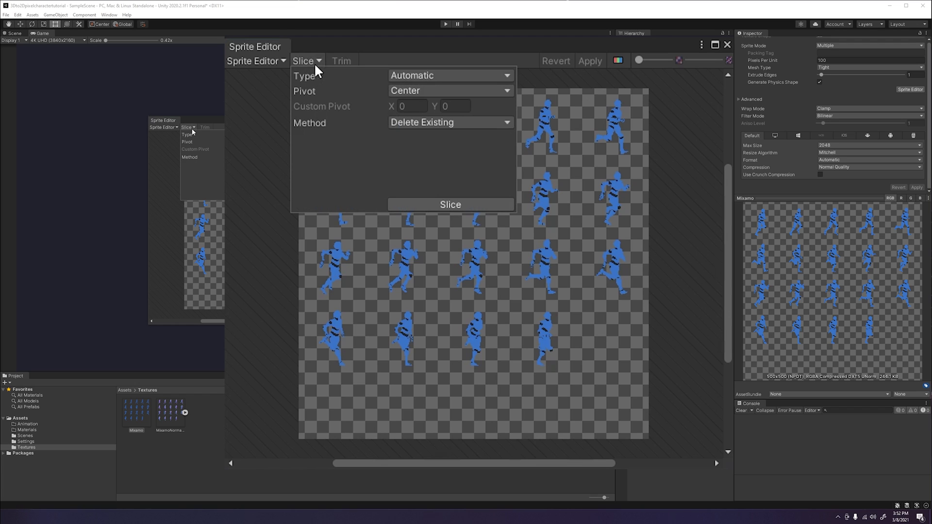
mouse_move(351, 81)
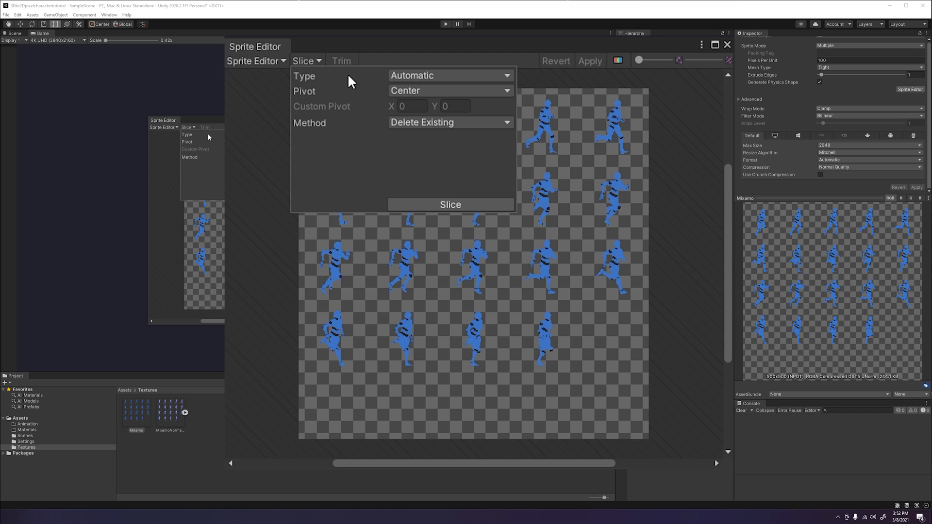
left_click(450, 76)
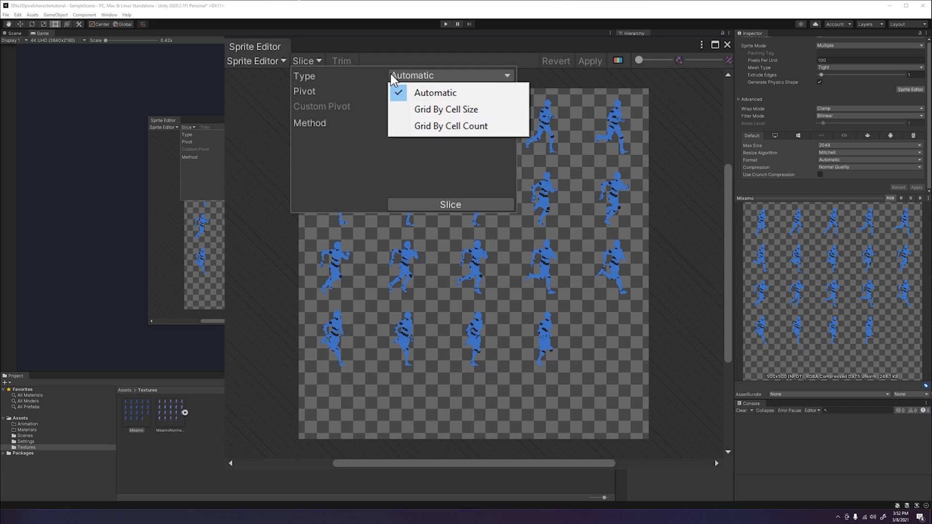
left_click(446, 109)
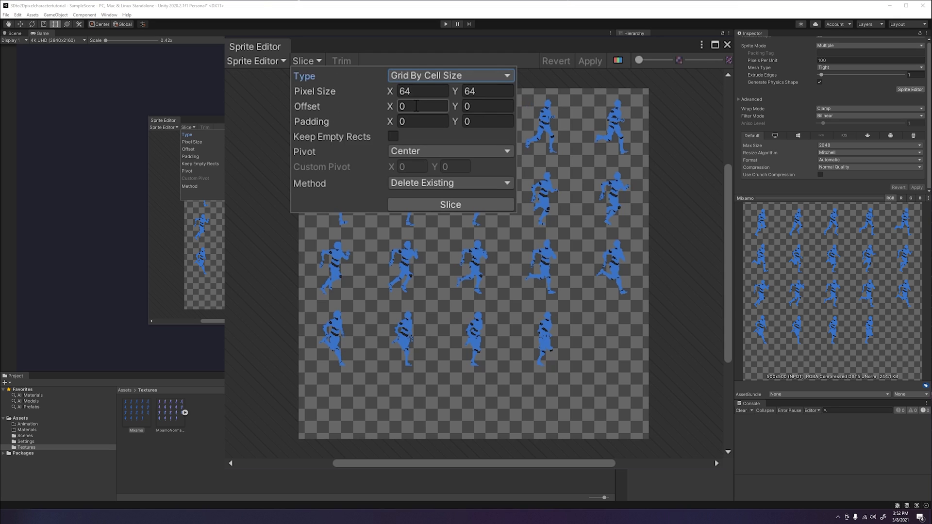
type("100")
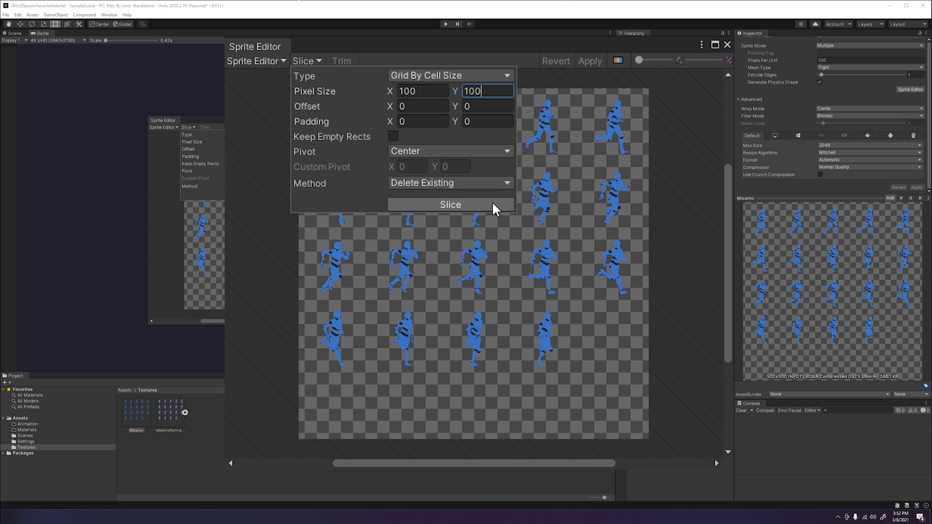
left_click(450, 204)
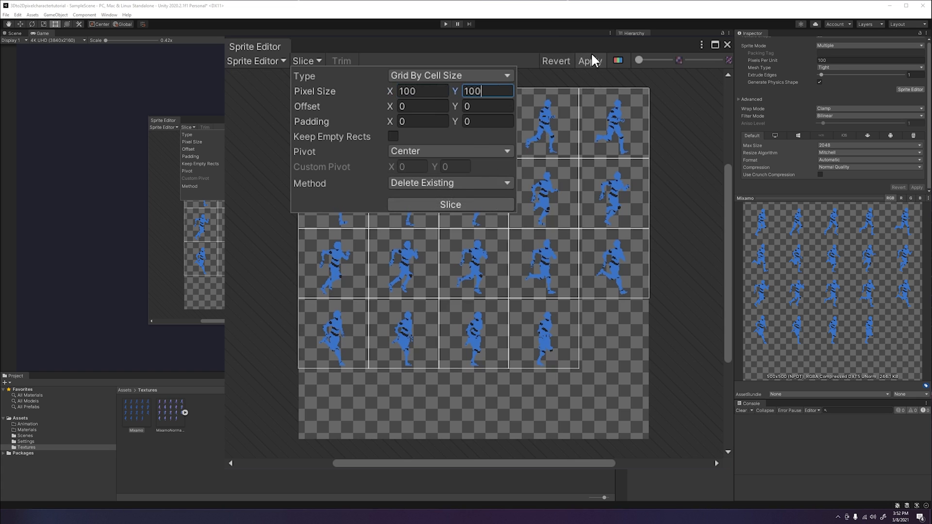
left_click(451, 205)
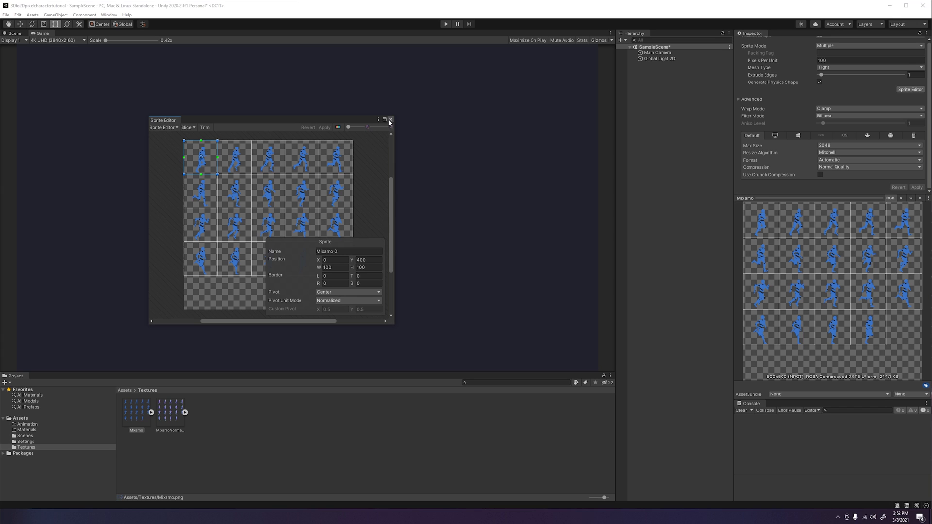
Close the Sprite Editor and set the Mixamo texture's Filter Mode to Point (no filter).
left_click(390, 119)
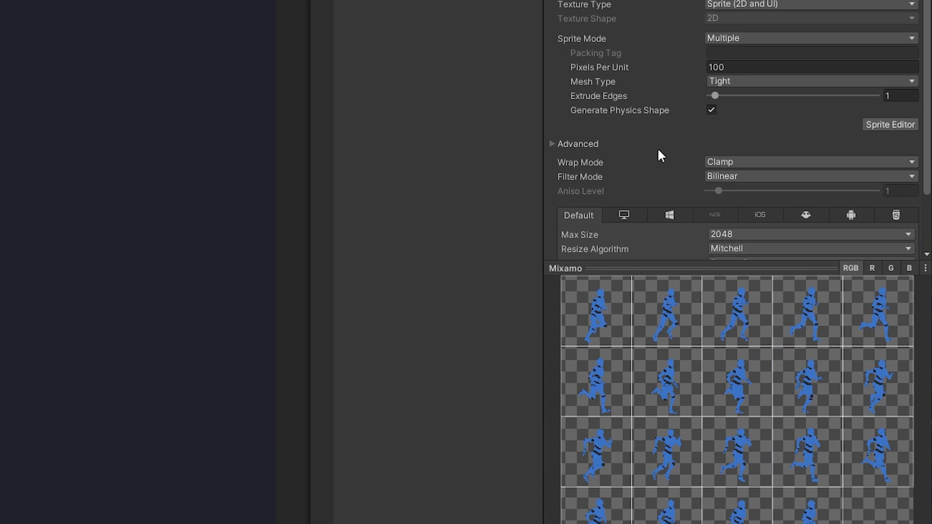
mouse_move(708, 190)
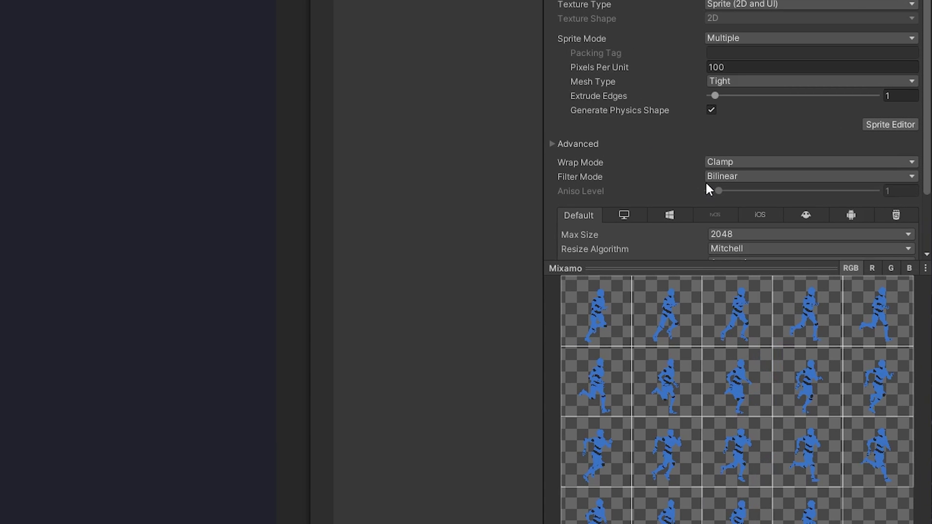
left_click(811, 176)
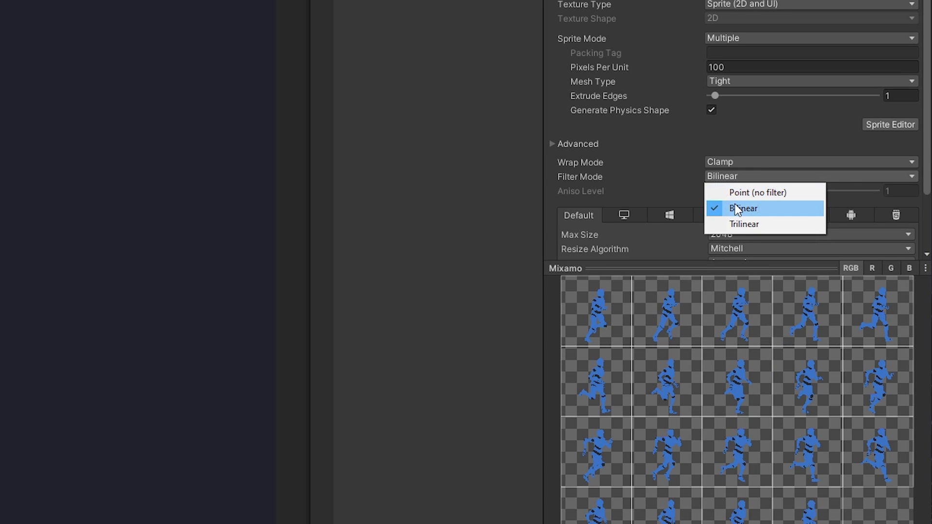
left_click(757, 192)
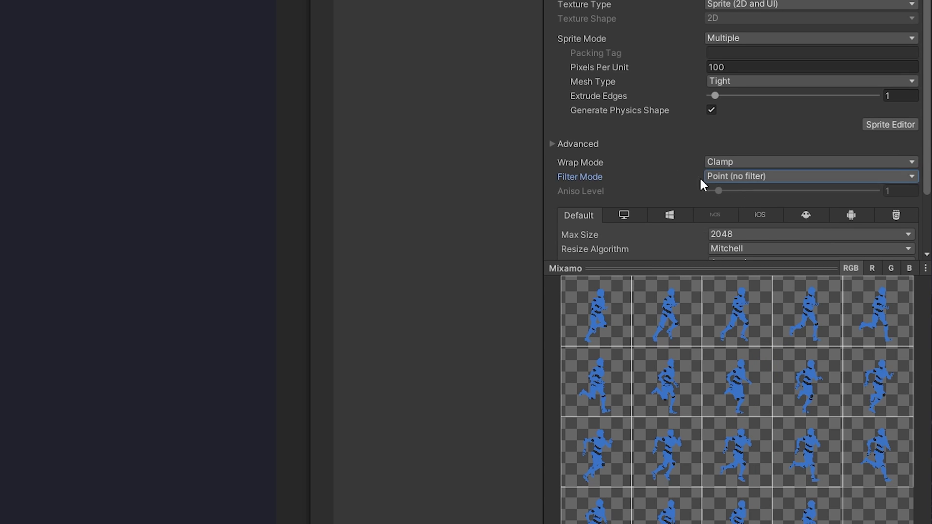
scroll("down", 3)
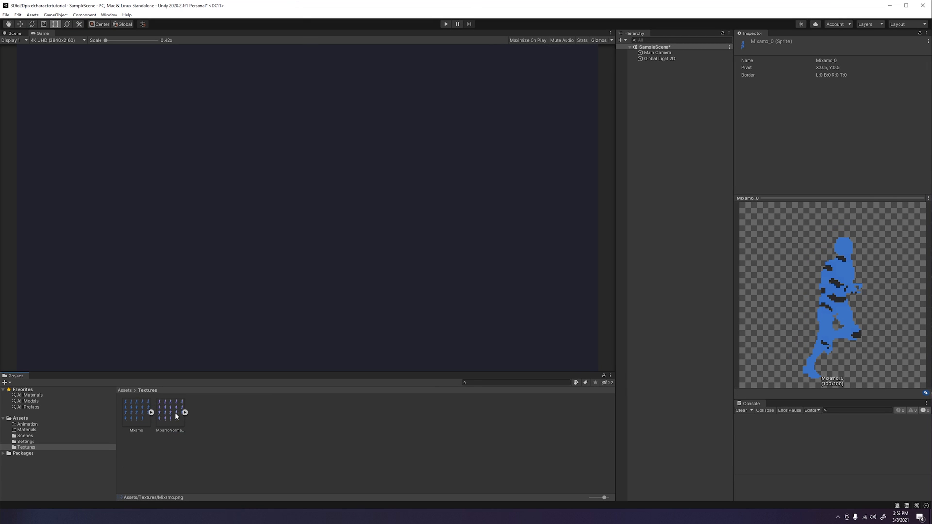
Set MixamoNormalMap to Multiple sprite mode with Point filtering, apply, and slice it.
left_click(170, 413)
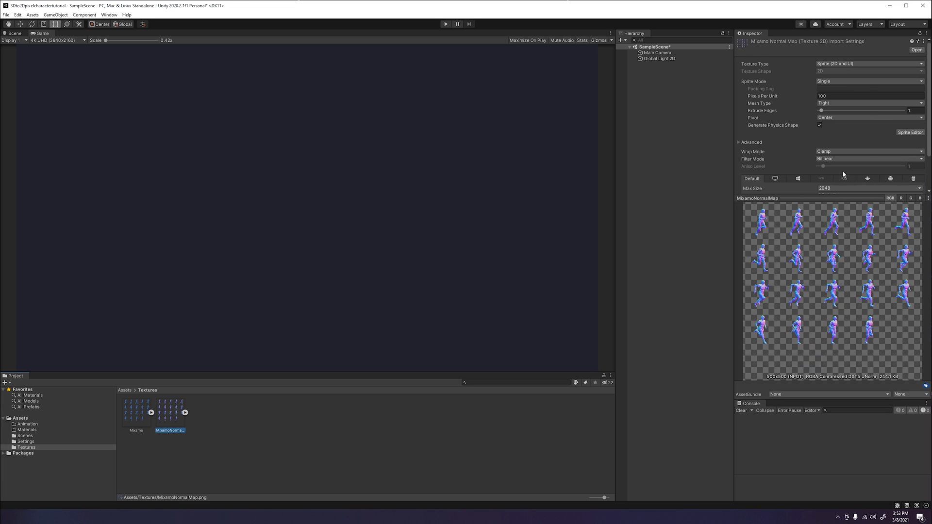
mouse_move(858, 64)
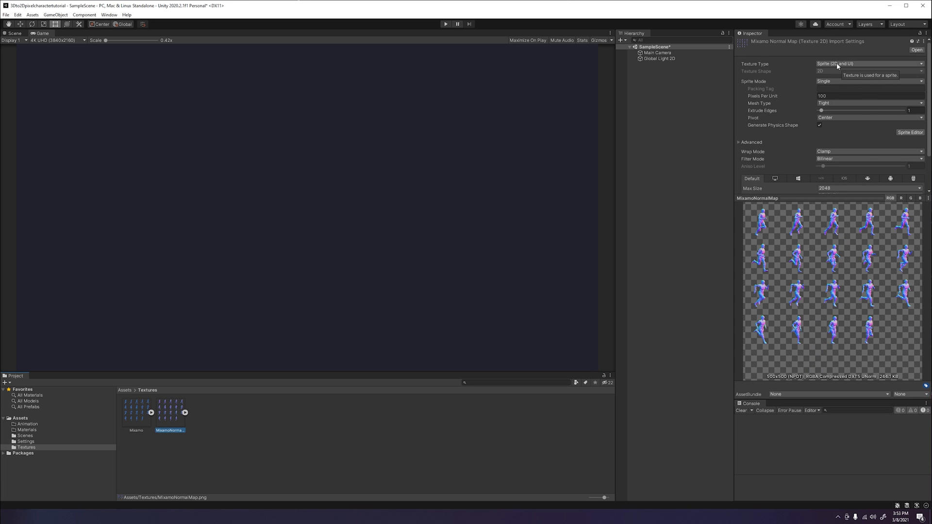
left_click(868, 81)
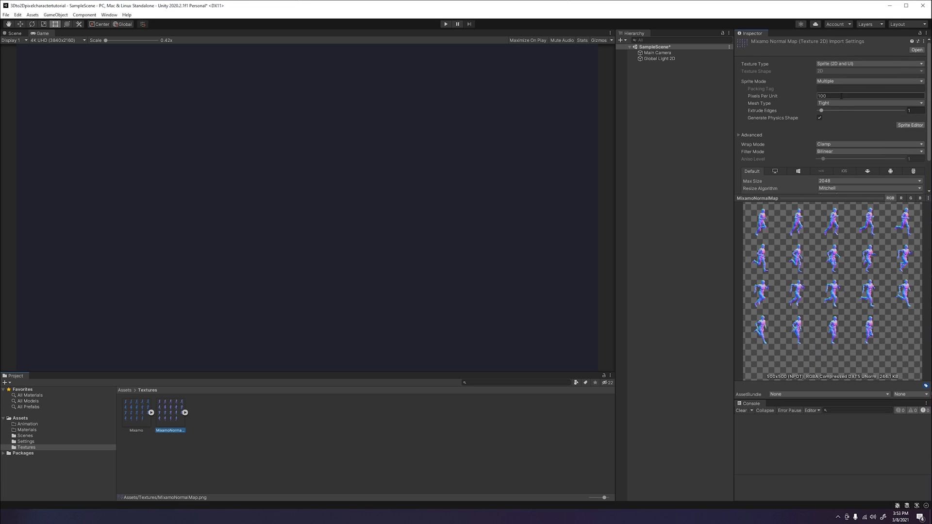
left_click(867, 152)
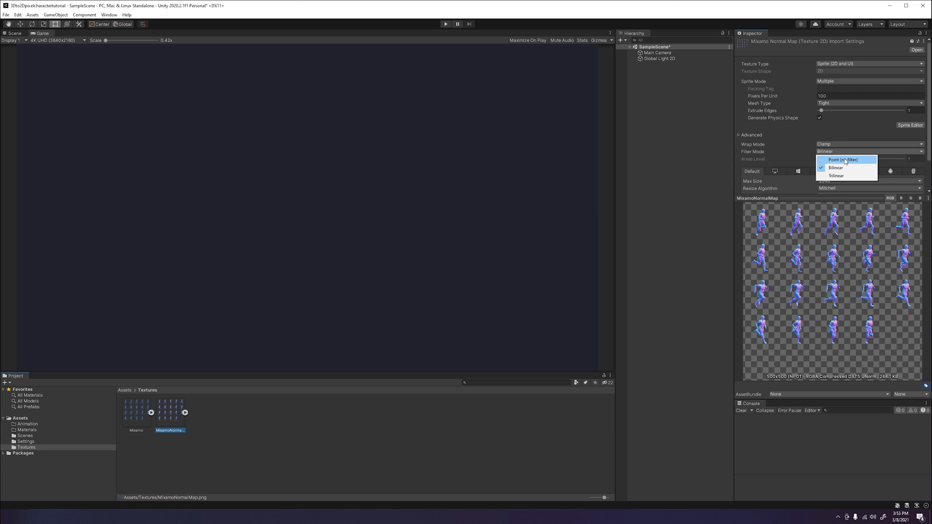
left_click(844, 159)
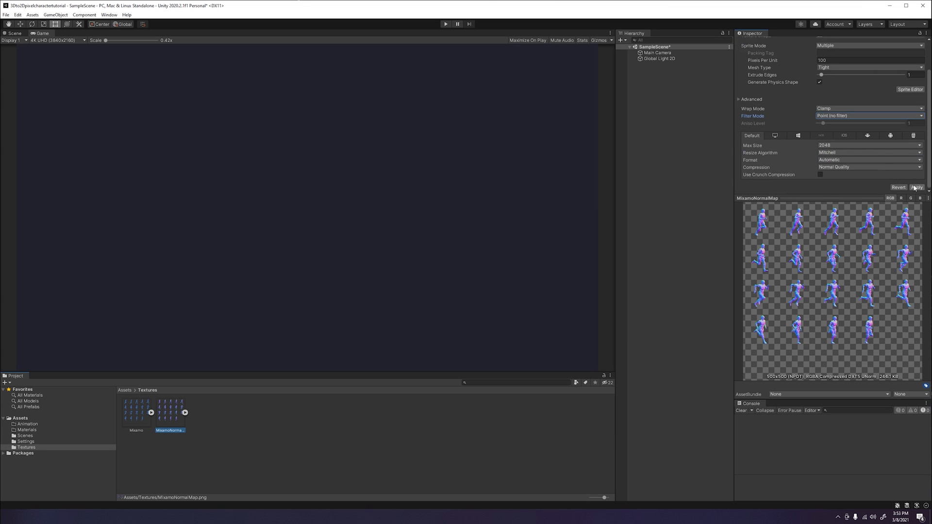
left_click(910, 89)
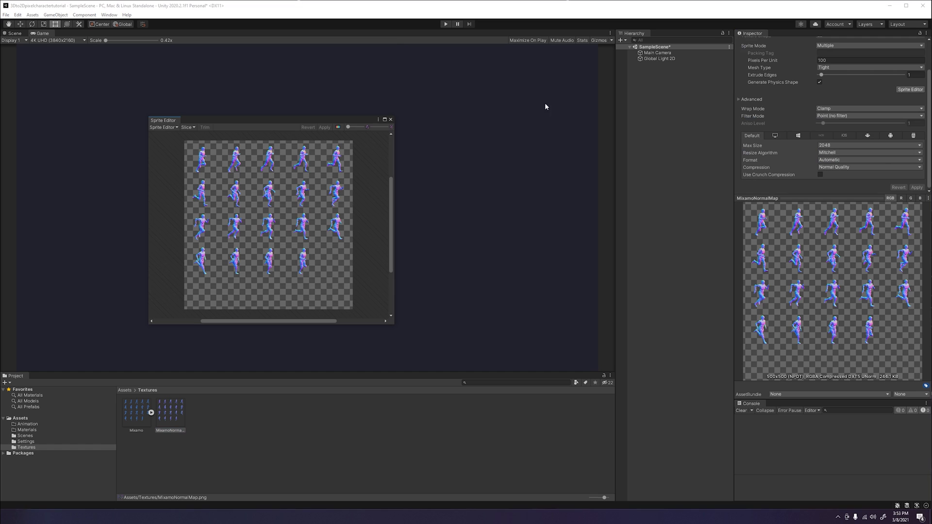
left_click(187, 128)
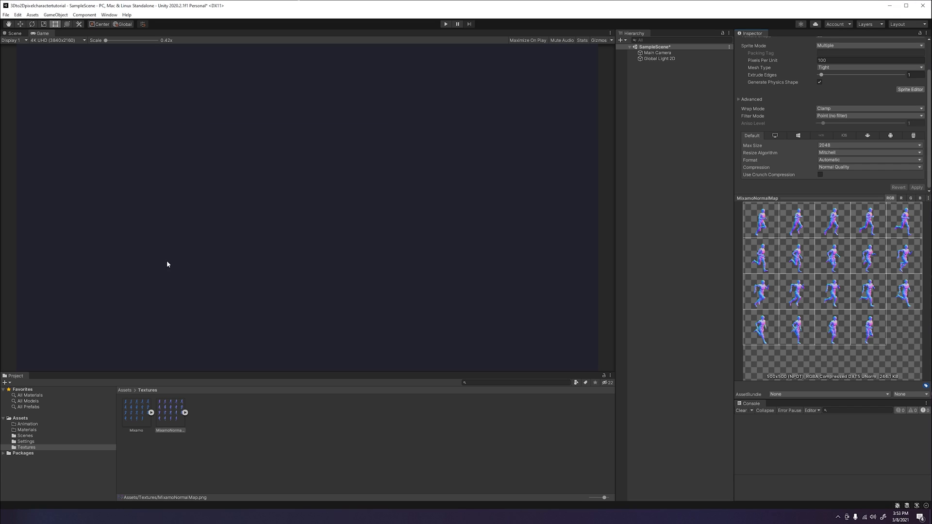
mouse_move(65, 408)
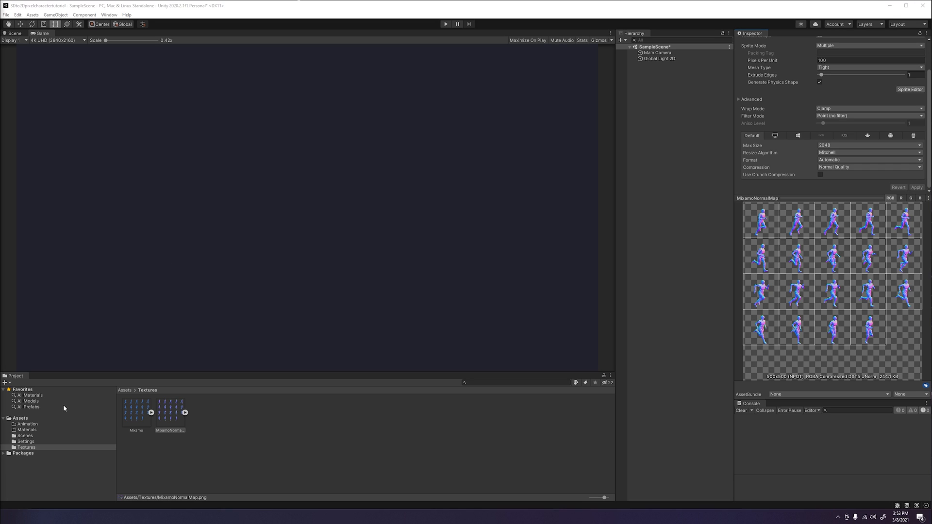
mouse_move(256, 422)
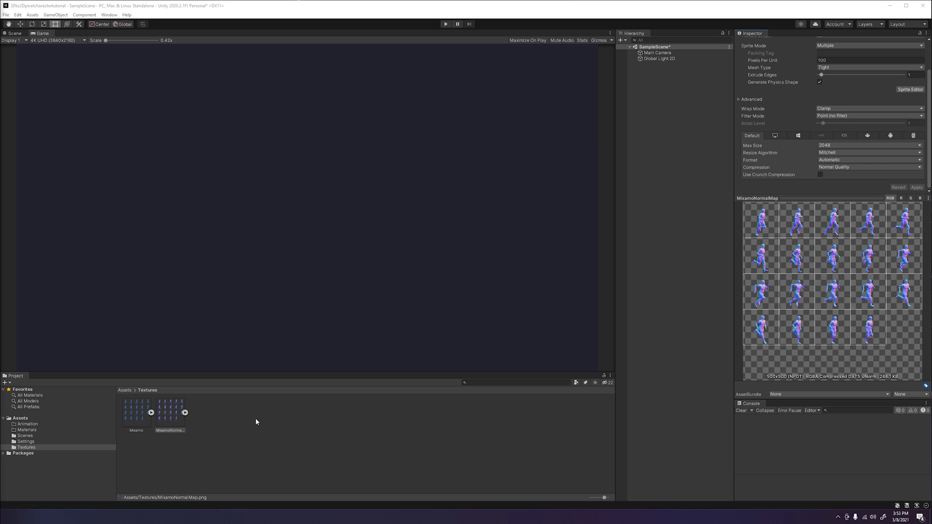
mouse_move(250, 422)
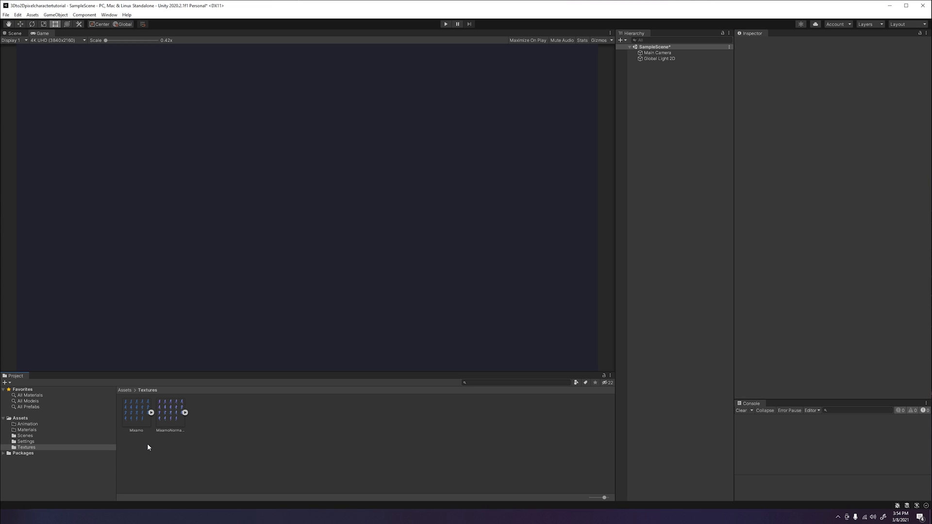
Expand the Mixamo texture and select its run frames Mixamo_0 through Mixamo_18.
left_click(153, 412)
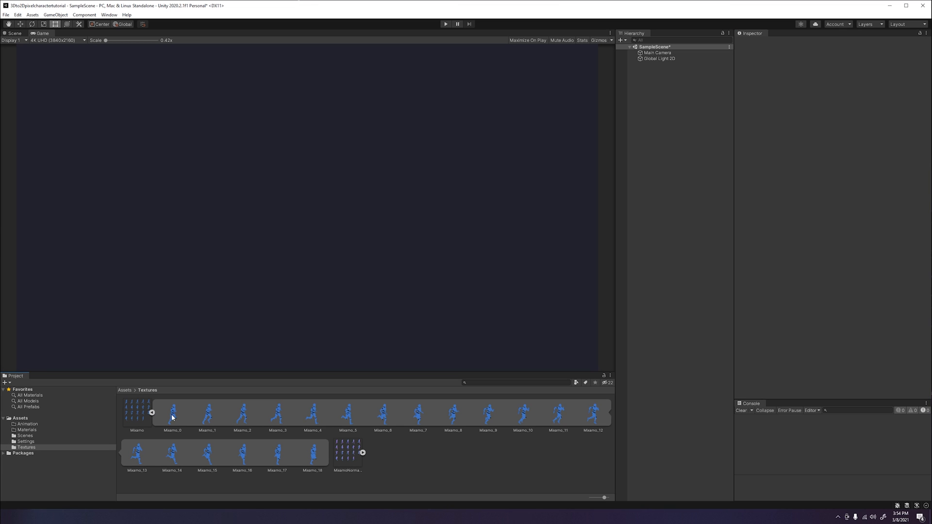
left_click(172, 415)
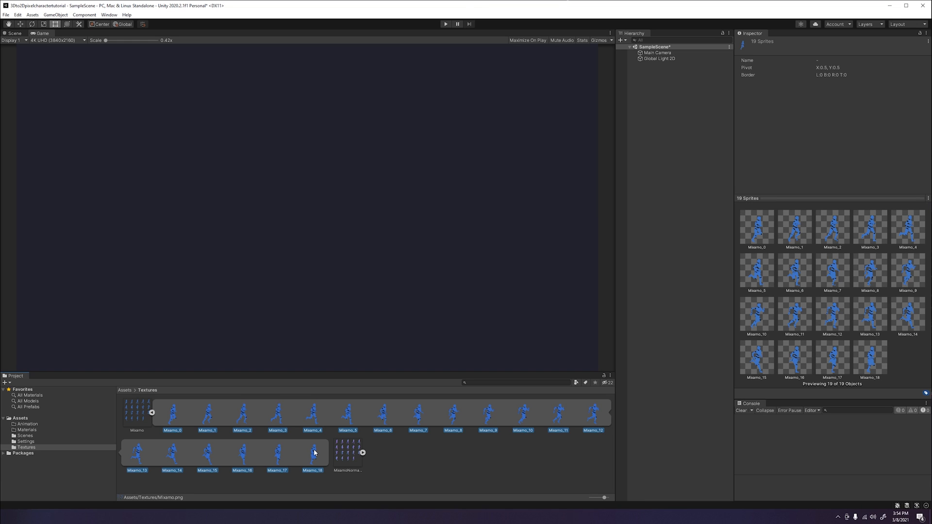
mouse_move(283, 417)
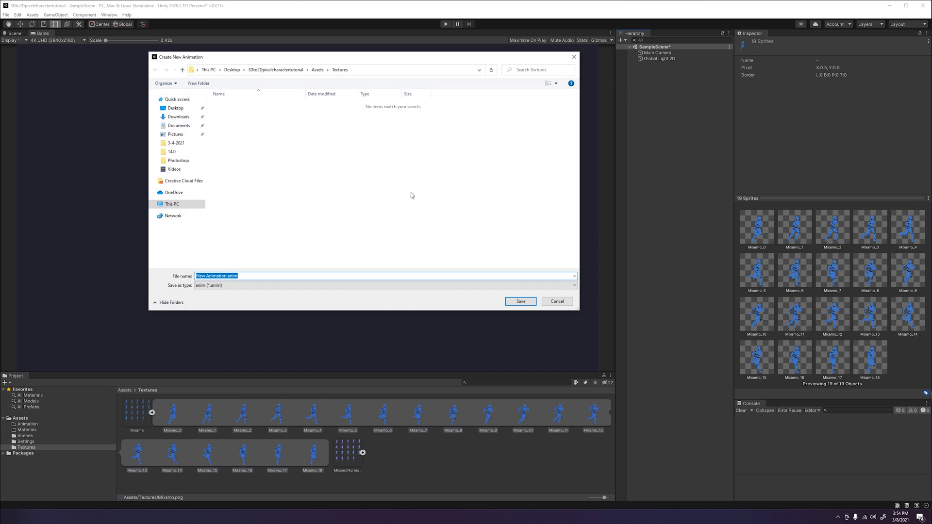
mouse_move(253, 241)
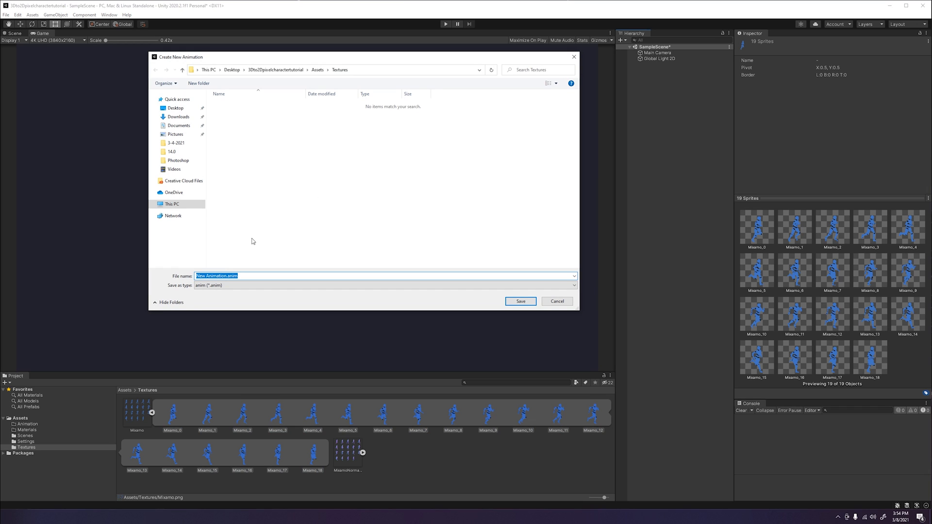
Save the new animation clip as Run.anim in the Assets/Animation folder.
left_click(317, 69)
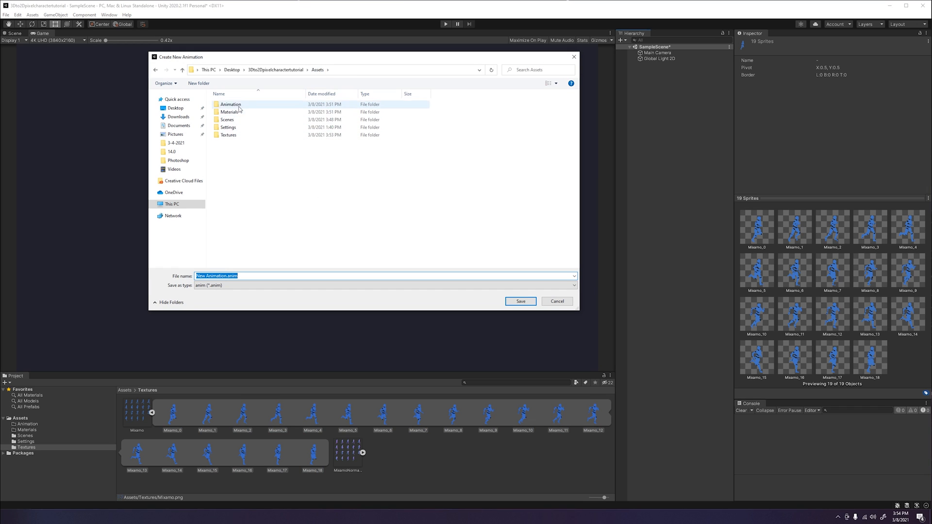
left_click(230, 104)
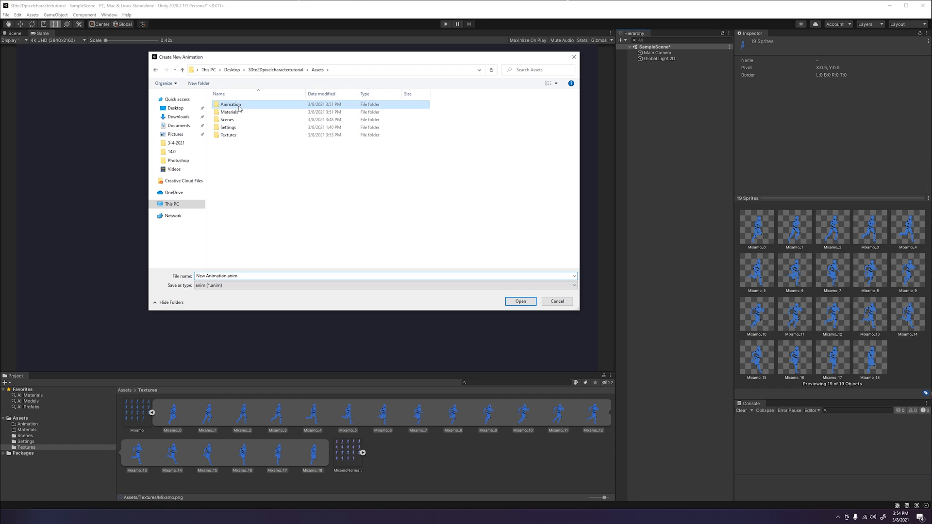
double_click(230, 104)
type("Run")
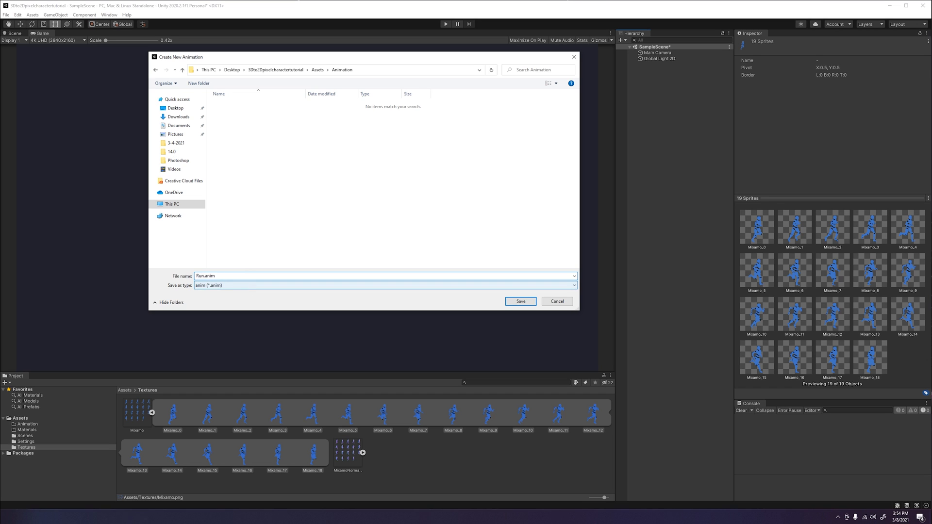
left_click(521, 301)
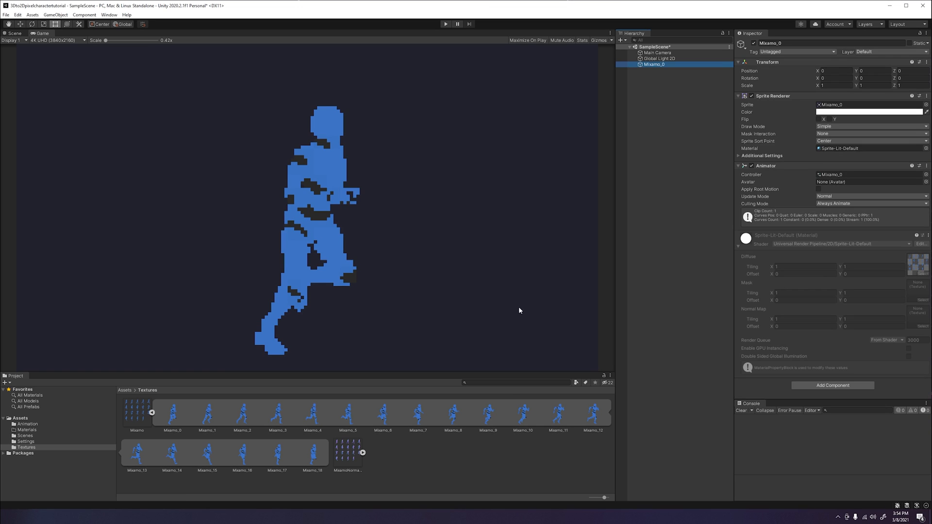
mouse_move(423, 463)
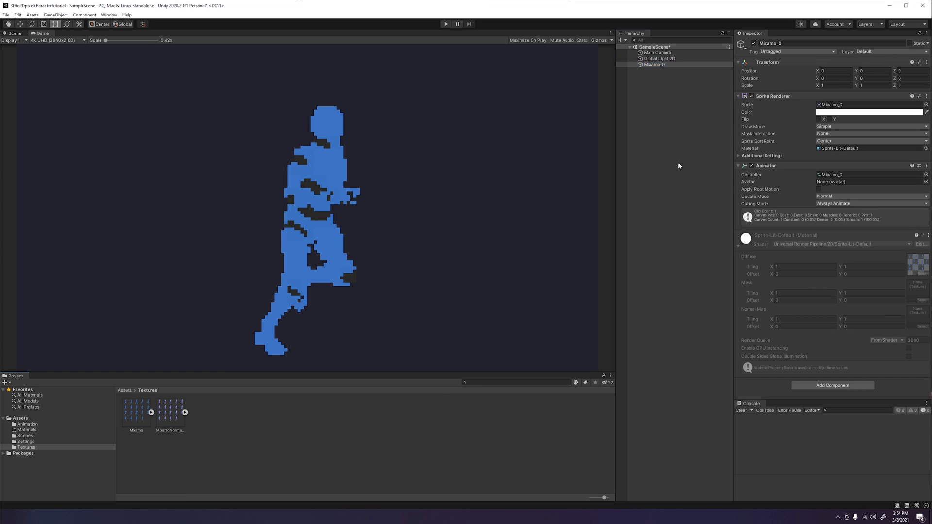
mouse_move(433, 256)
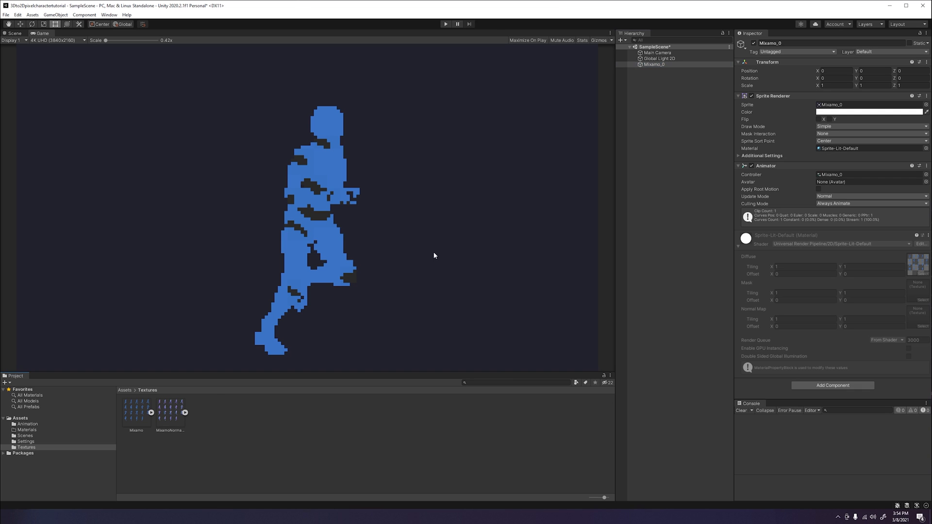
Rename the Mixamo_0 scene object to Player in the Inspector.
left_click(153, 412)
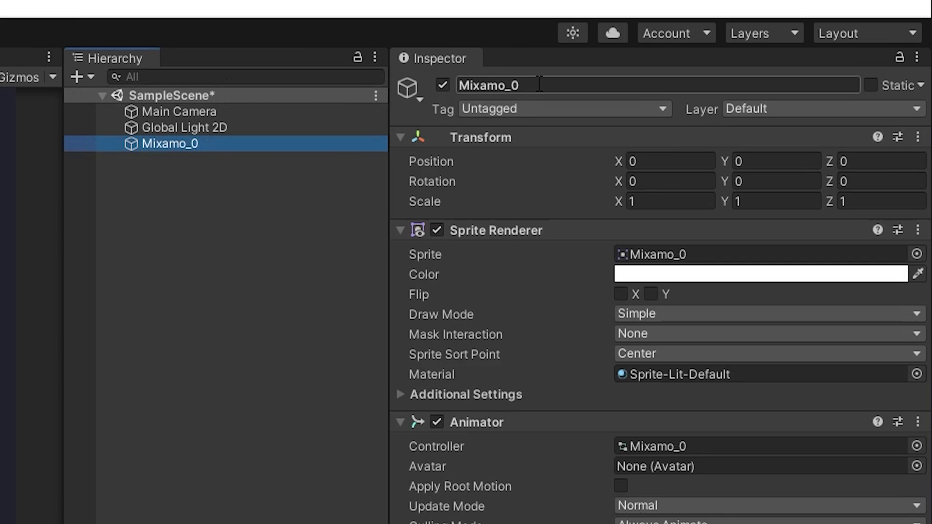
double_click(486, 85)
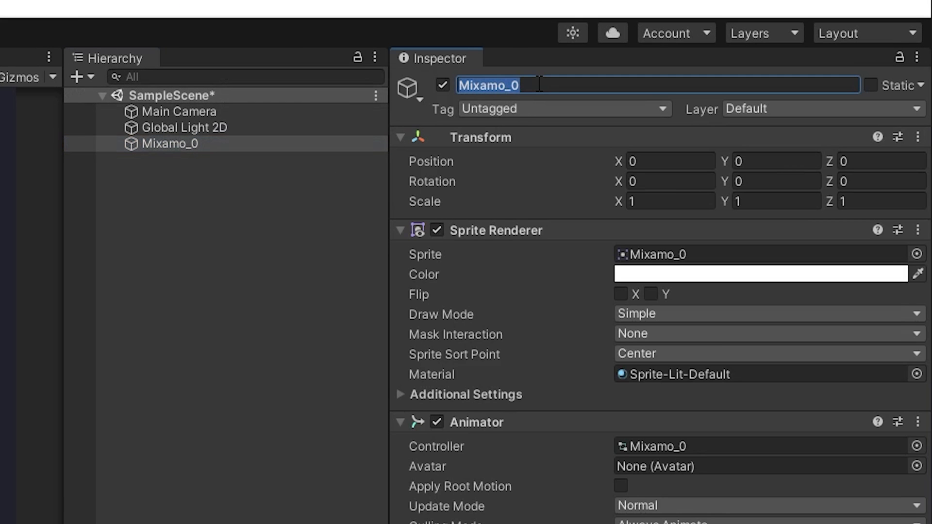
type("Playe")
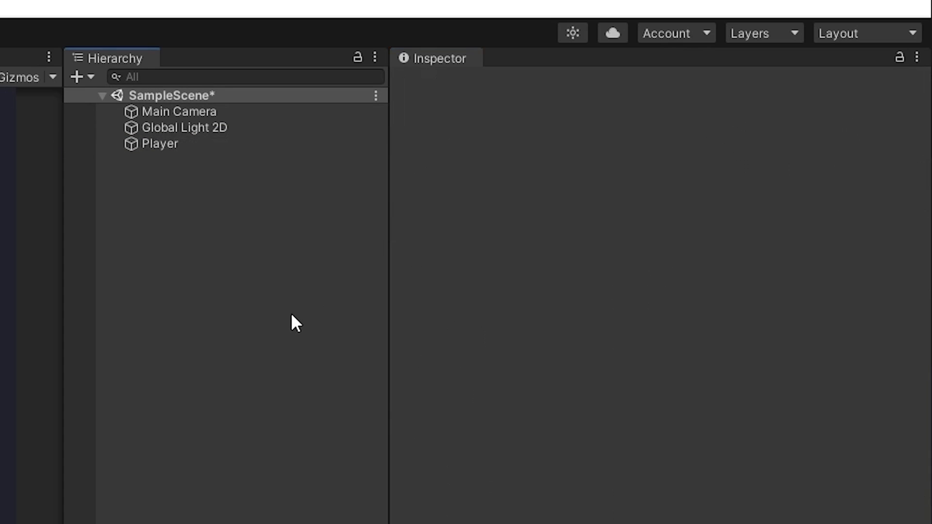
Select Player to show its Animator using the Mixamo_0 controller.
left_click(159, 143)
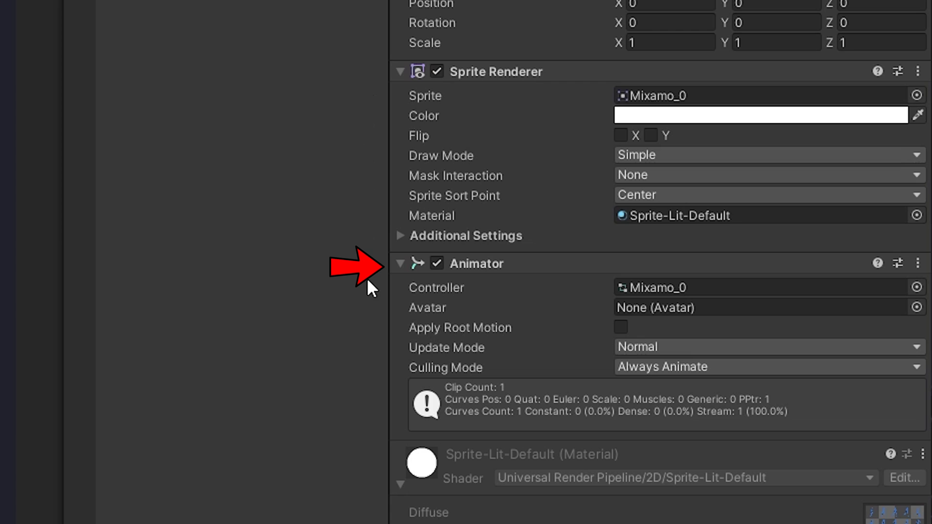
mouse_move(377, 296)
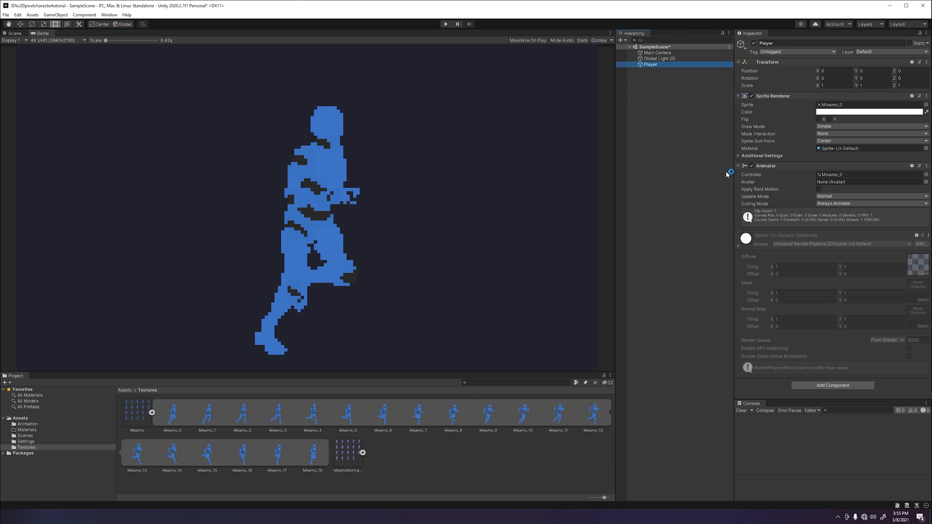
mouse_move(727, 175)
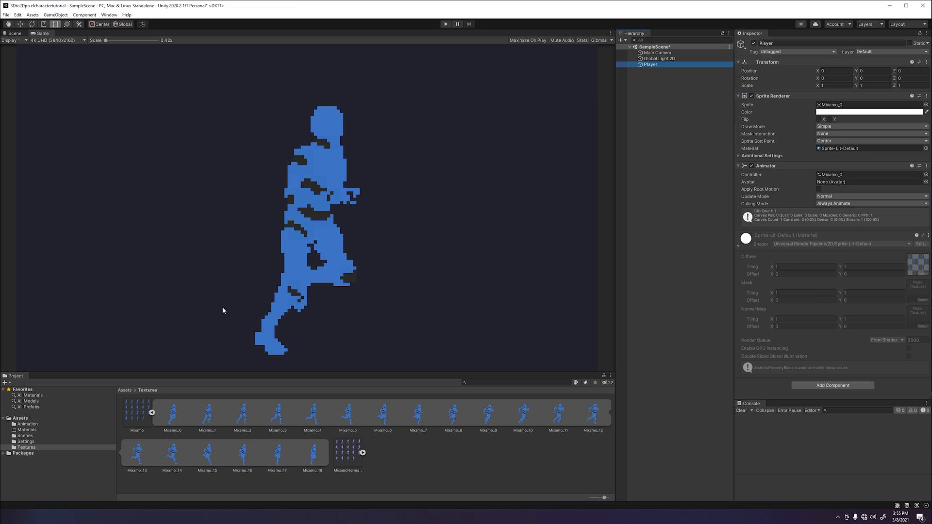
Open the Mixamo_0 controller from the Animation folder and inspect its Run state.
left_click(26, 424)
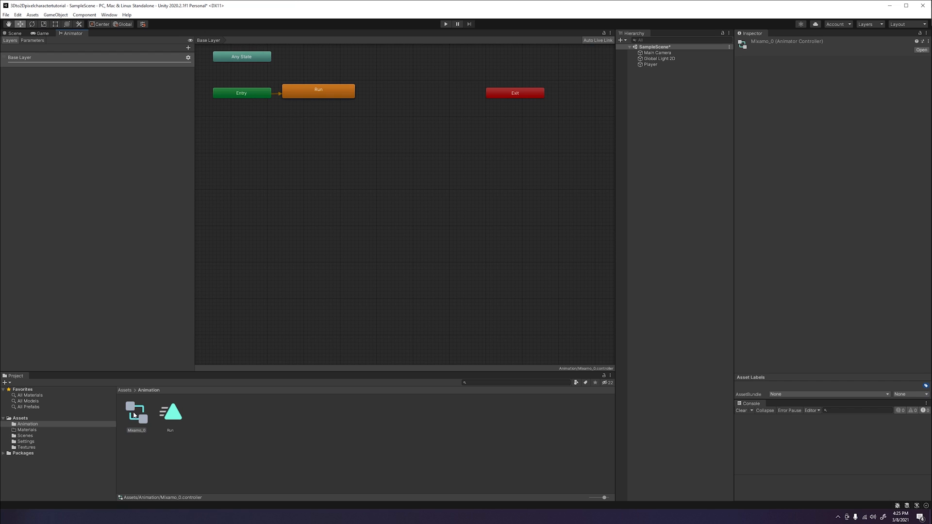
left_click(318, 93)
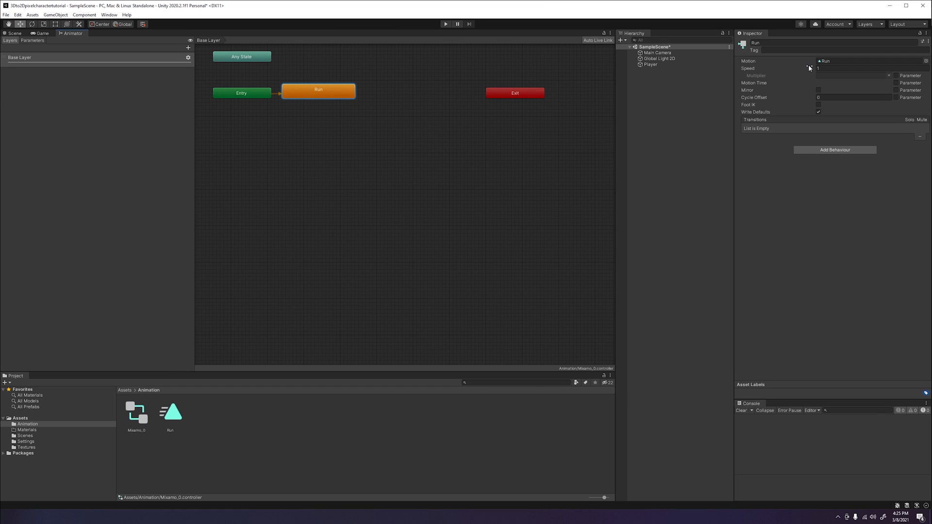
mouse_move(66, 429)
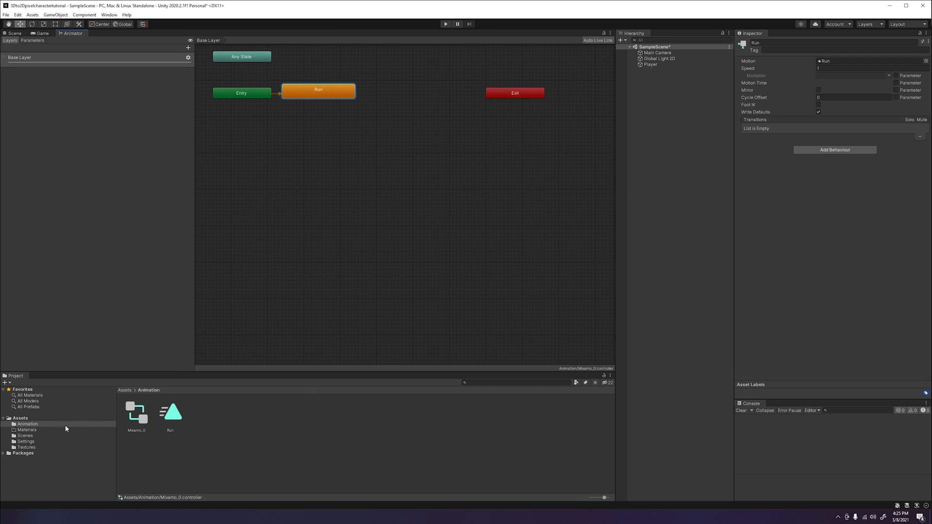
mouse_move(36, 432)
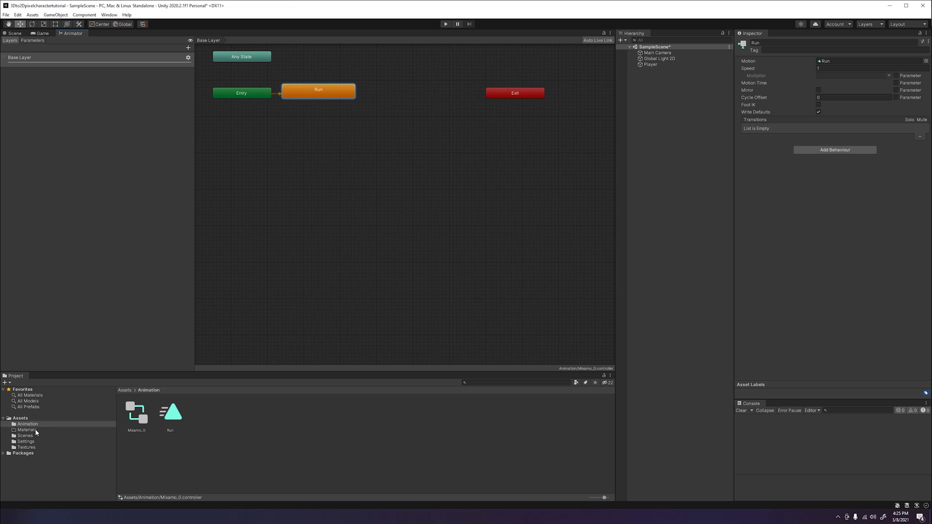
Create a Player material using Mixamo as diffuse and MixamoNormalMap as normal map.
left_click(27, 430)
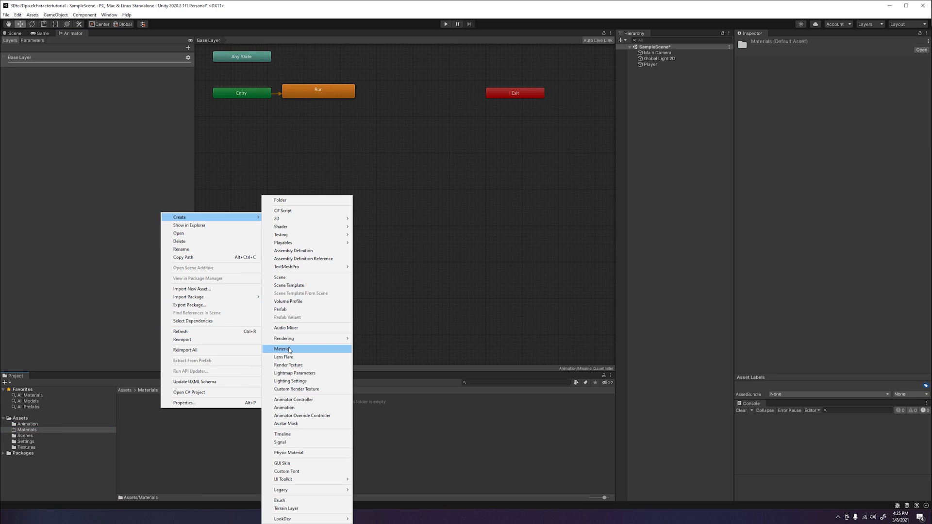
left_click(282, 349)
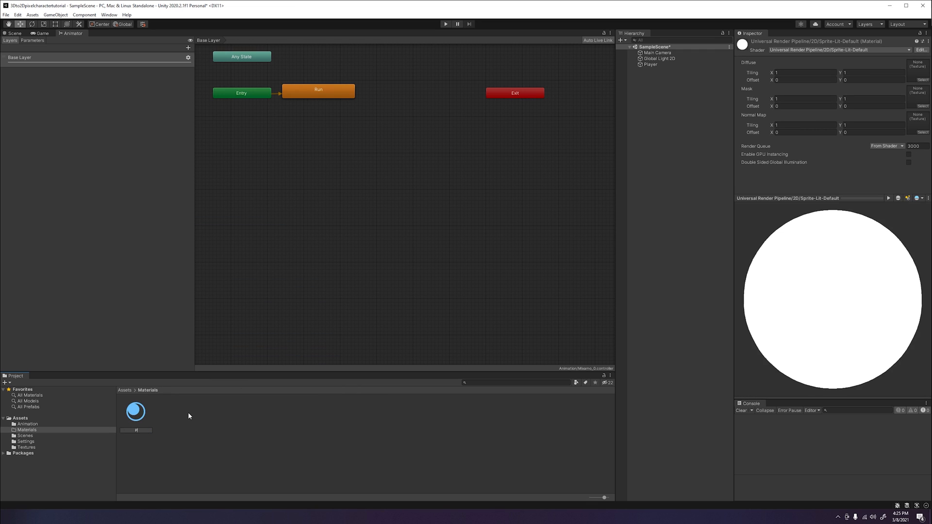
left_click(136, 413)
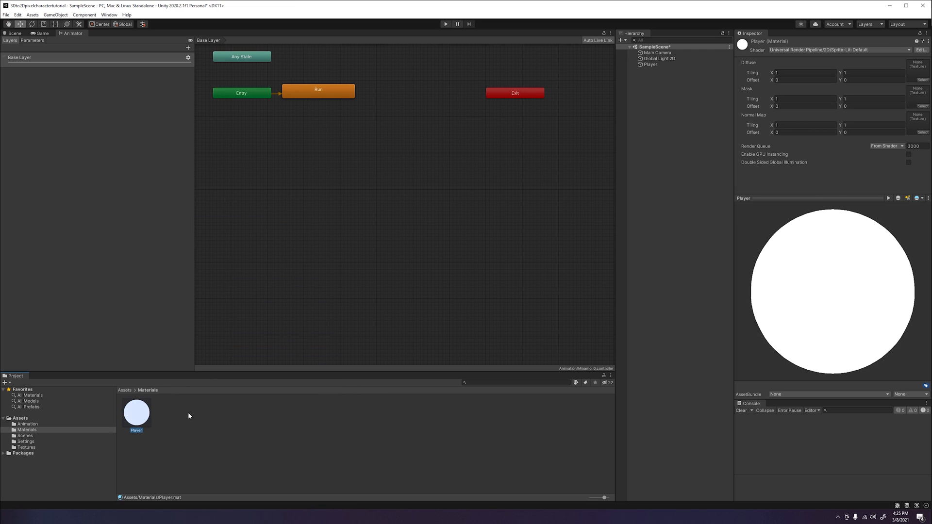
mouse_move(189, 409)
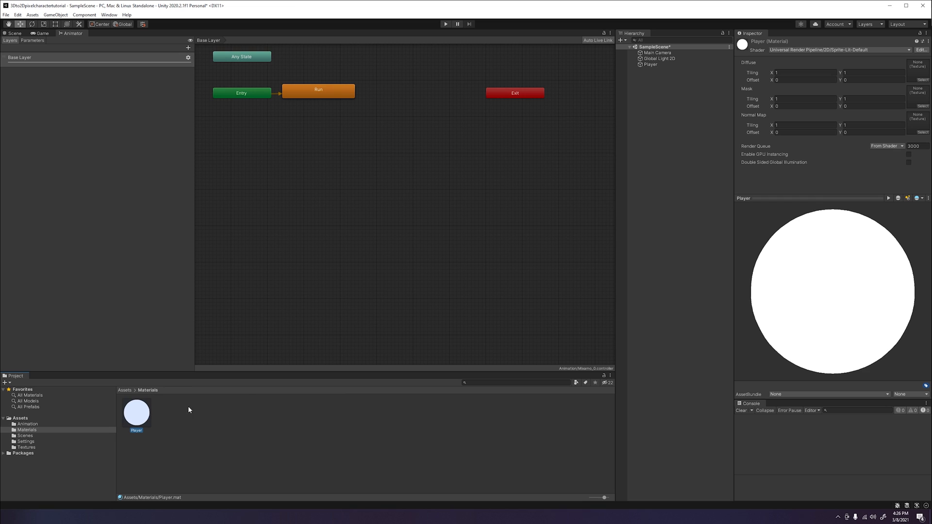
mouse_move(143, 414)
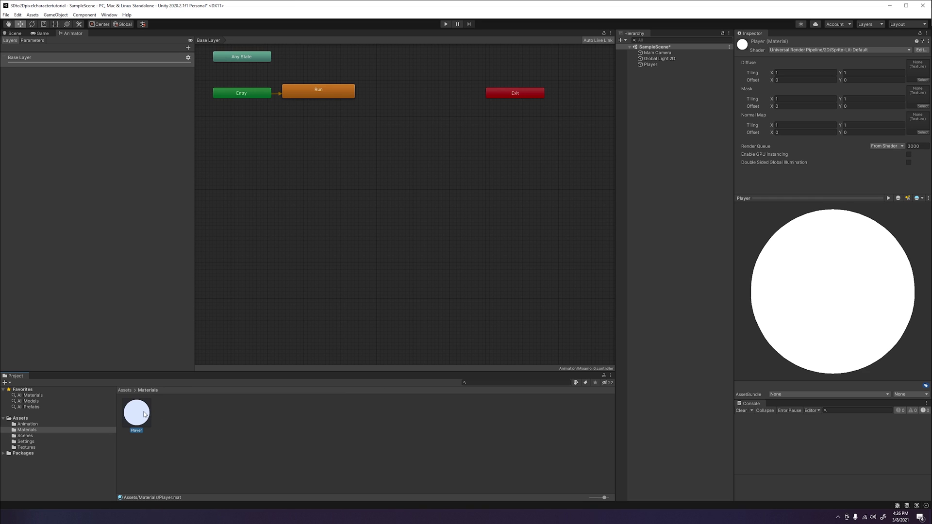
mouse_move(34, 450)
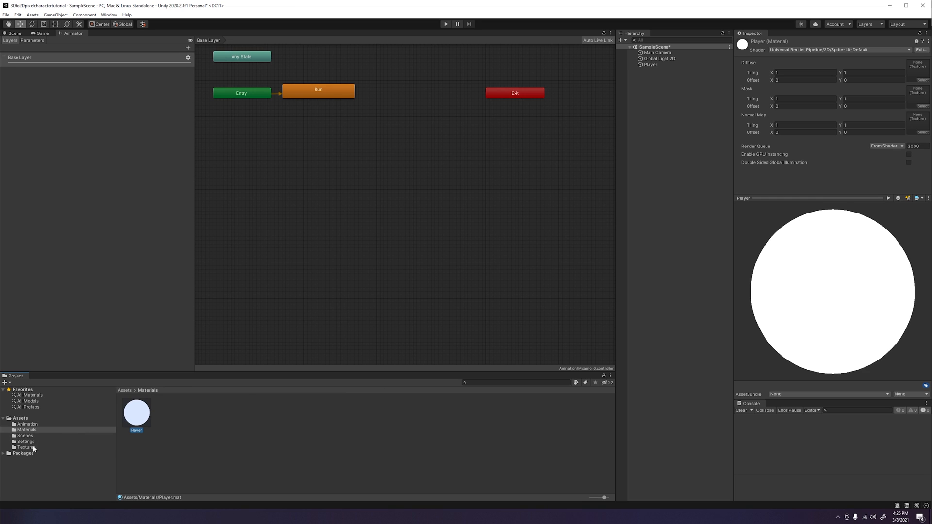
left_click(23, 448)
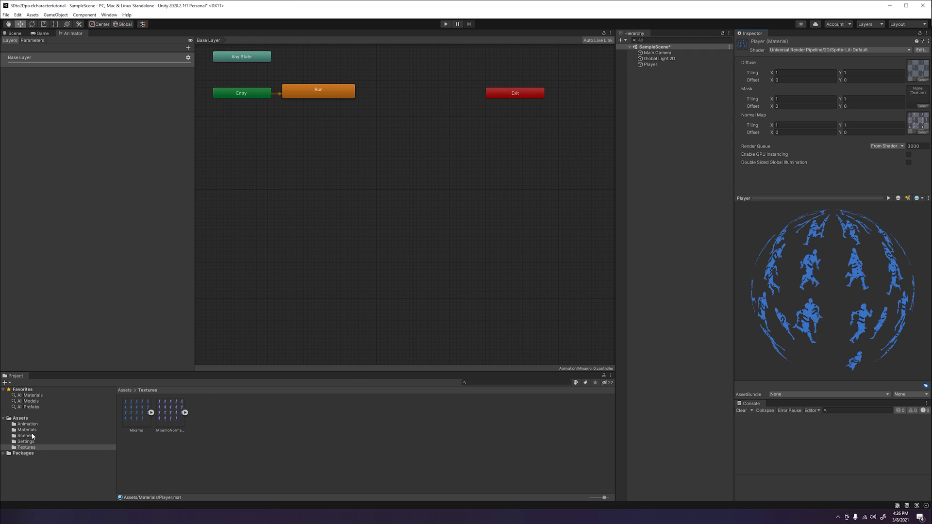
Assign the Player material to the Player sprite's renderer and enter play mode.
left_click(25, 430)
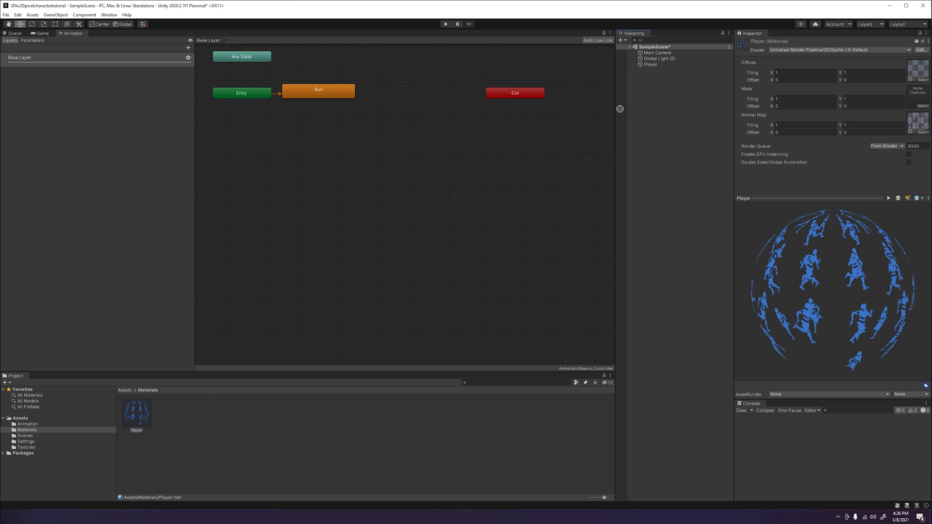
left_click(651, 65)
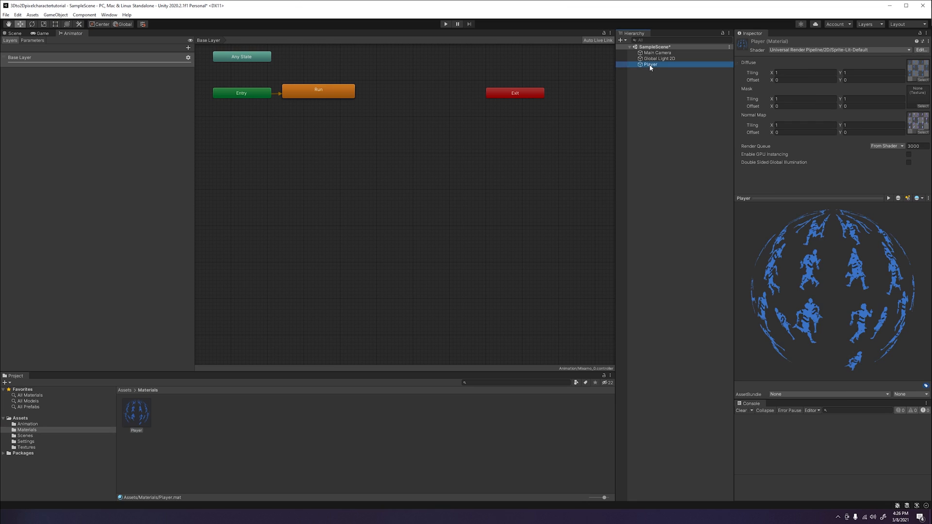
left_click(650, 65)
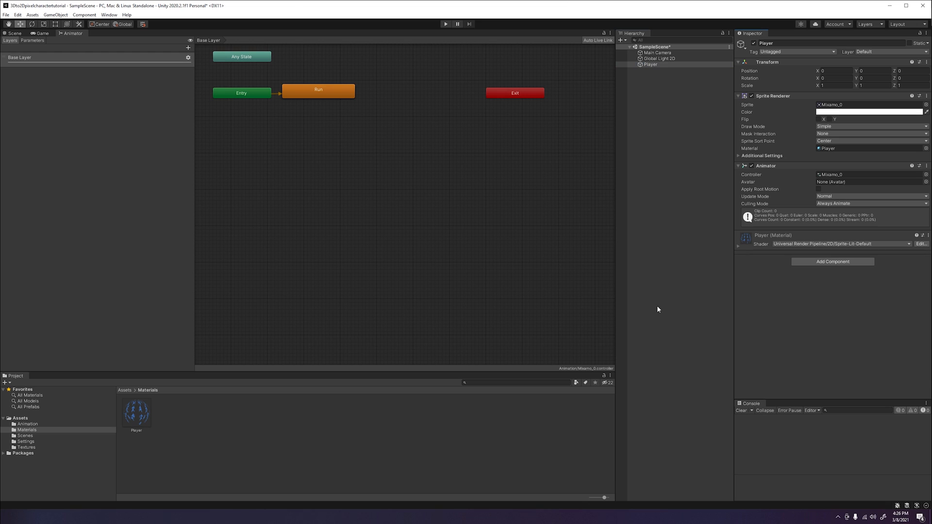
mouse_move(503, 417)
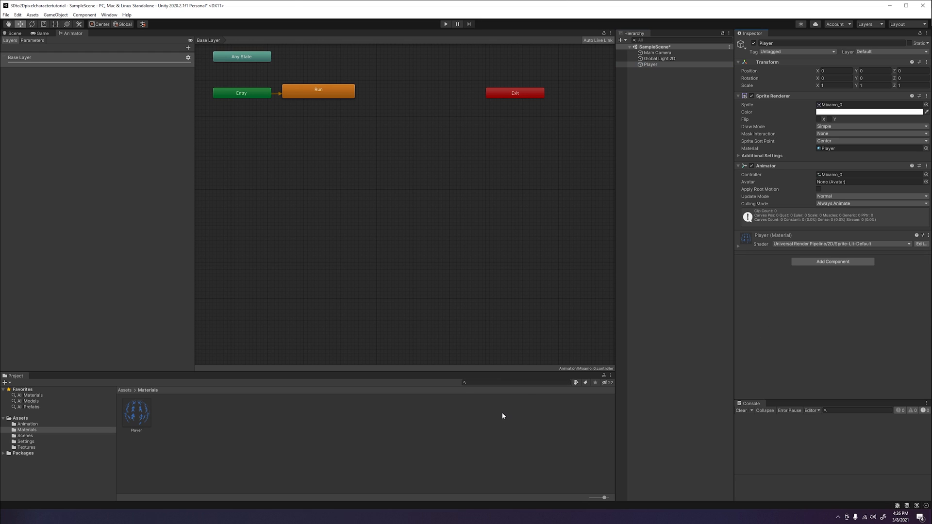
mouse_move(445, 23)
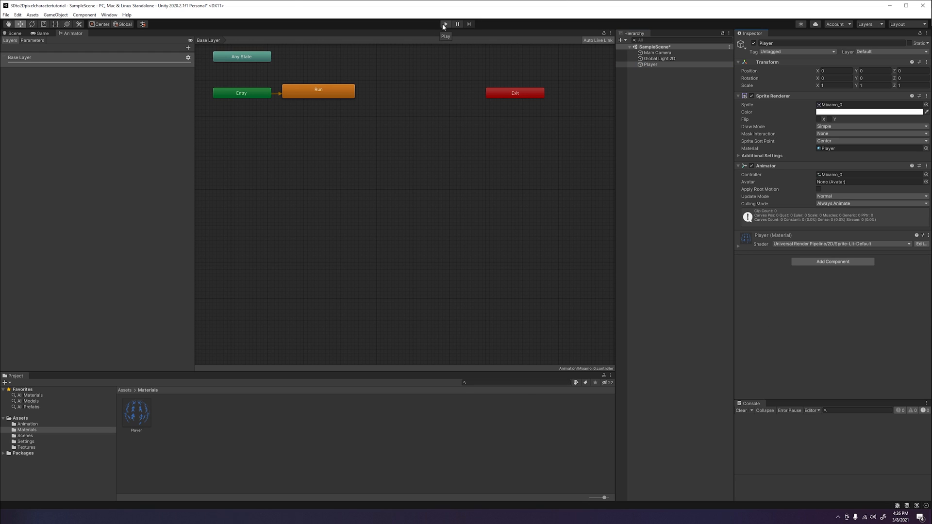
left_click(445, 24)
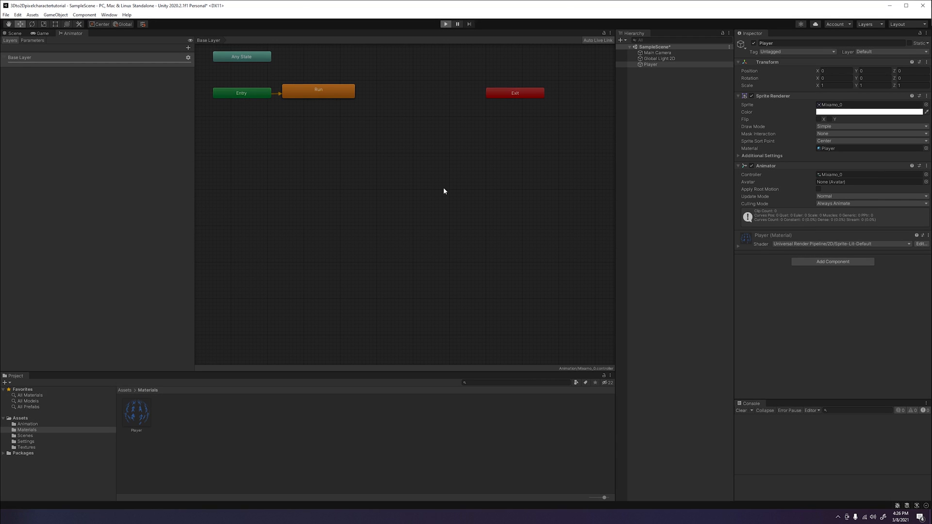
Give the Run animation state a speed of 2 and preview it in play mode.
left_click(445, 24)
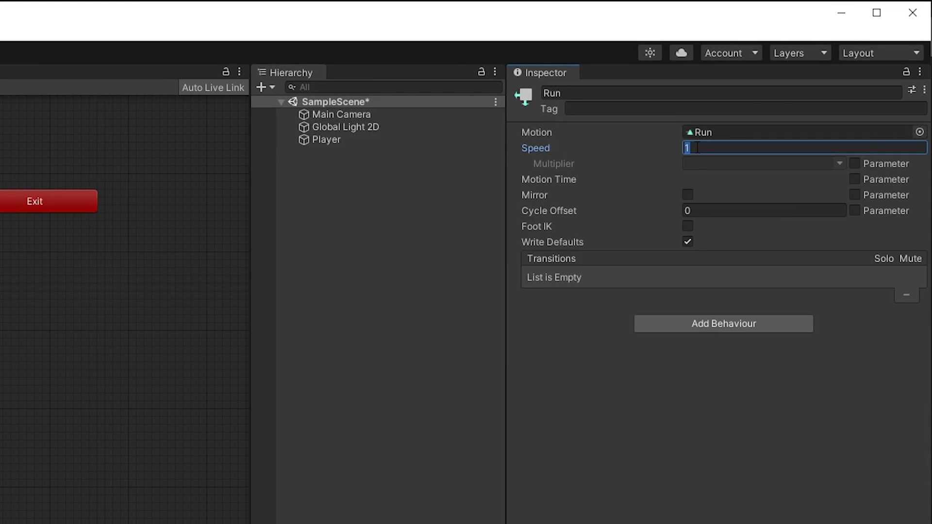
type("2")
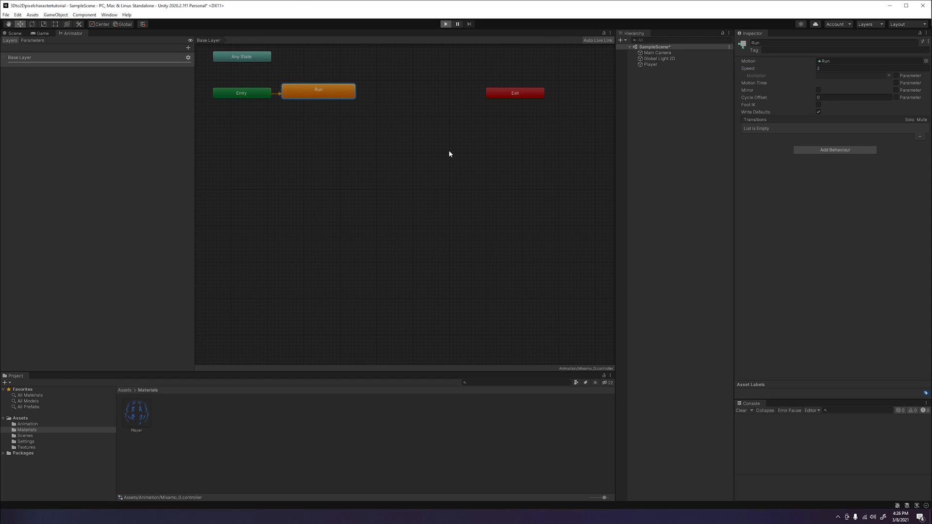
left_click(446, 24)
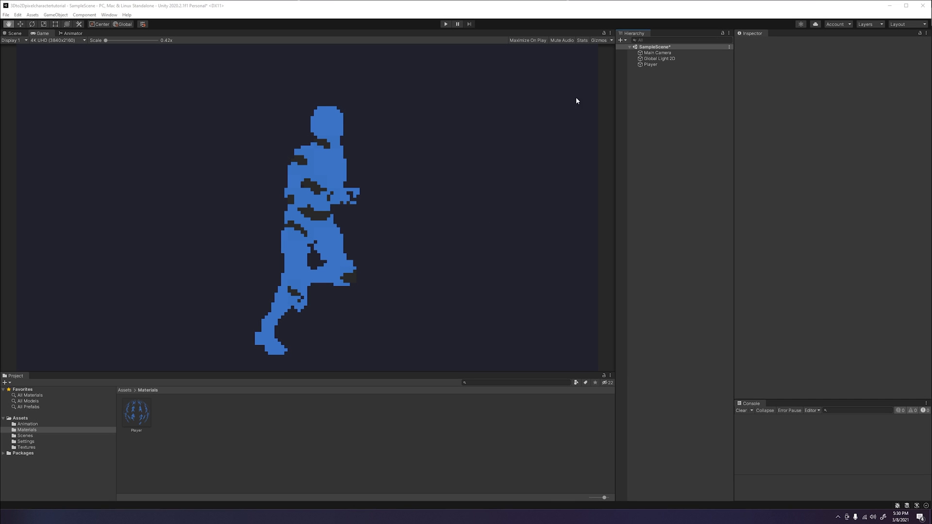
Add a Point Light 2D to the scene with Use Normal Map enabled.
left_click(620, 40)
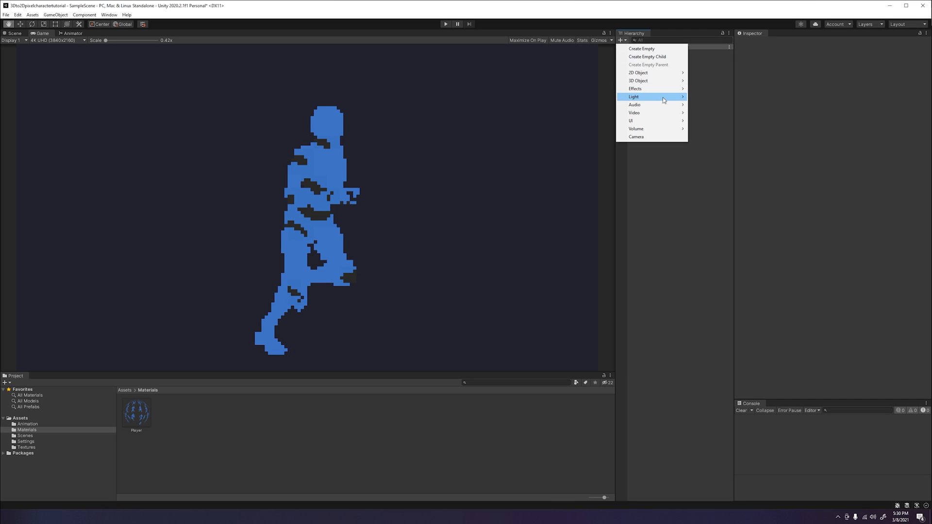
left_click(633, 97)
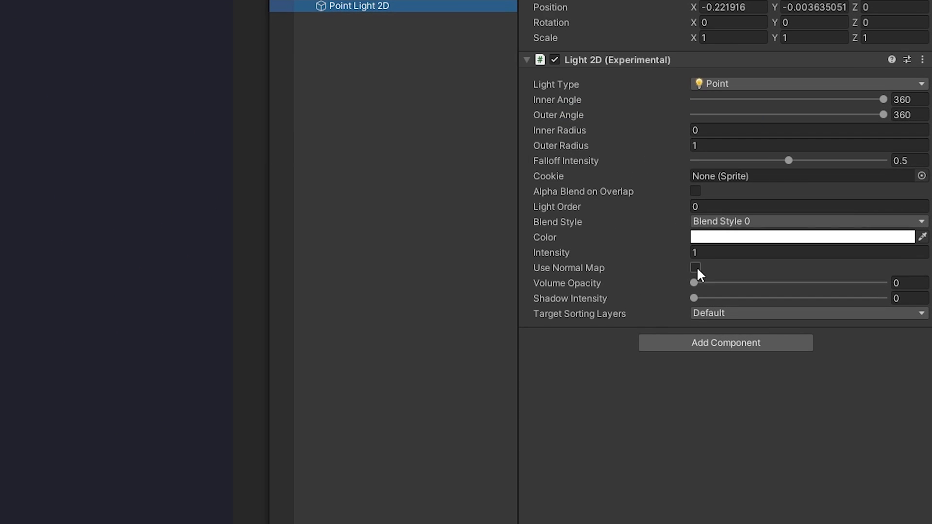
left_click(695, 268)
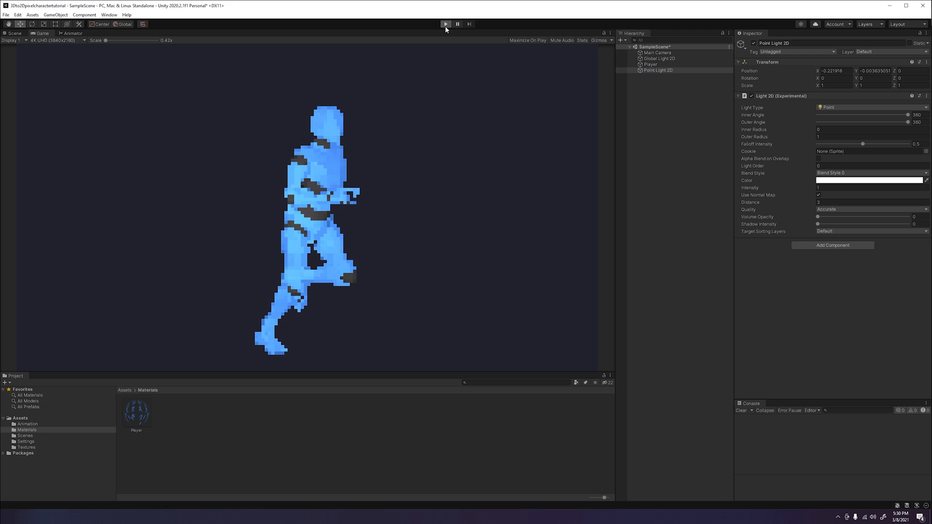
Play the scene to watch the lit runner animate, then stop playback.
left_click(446, 24)
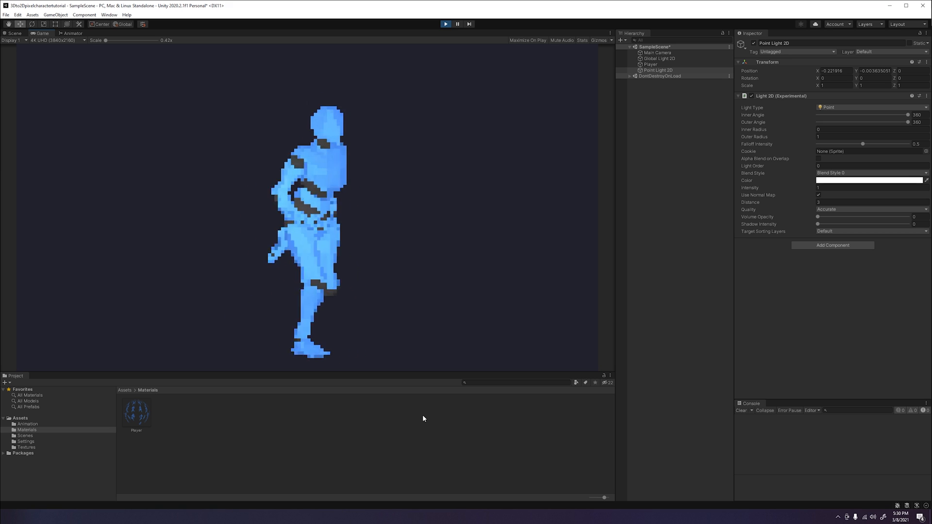
left_click(445, 25)
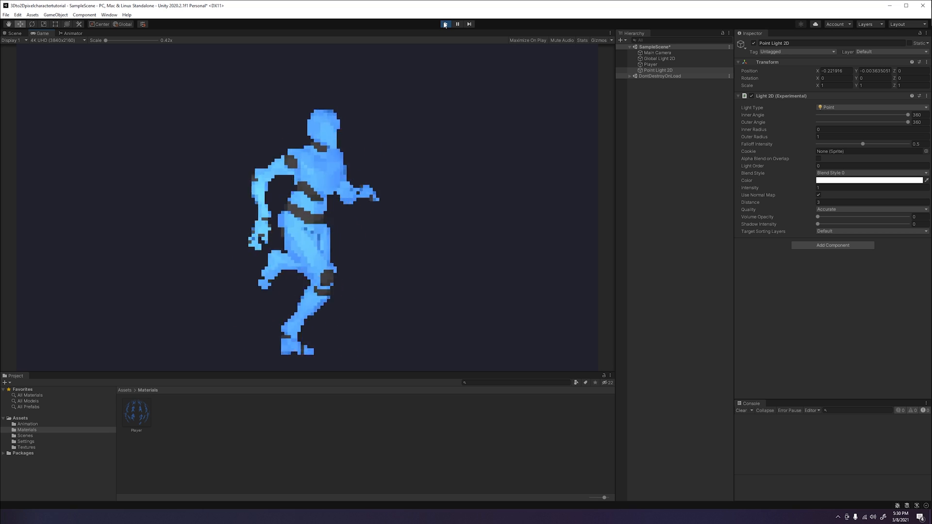